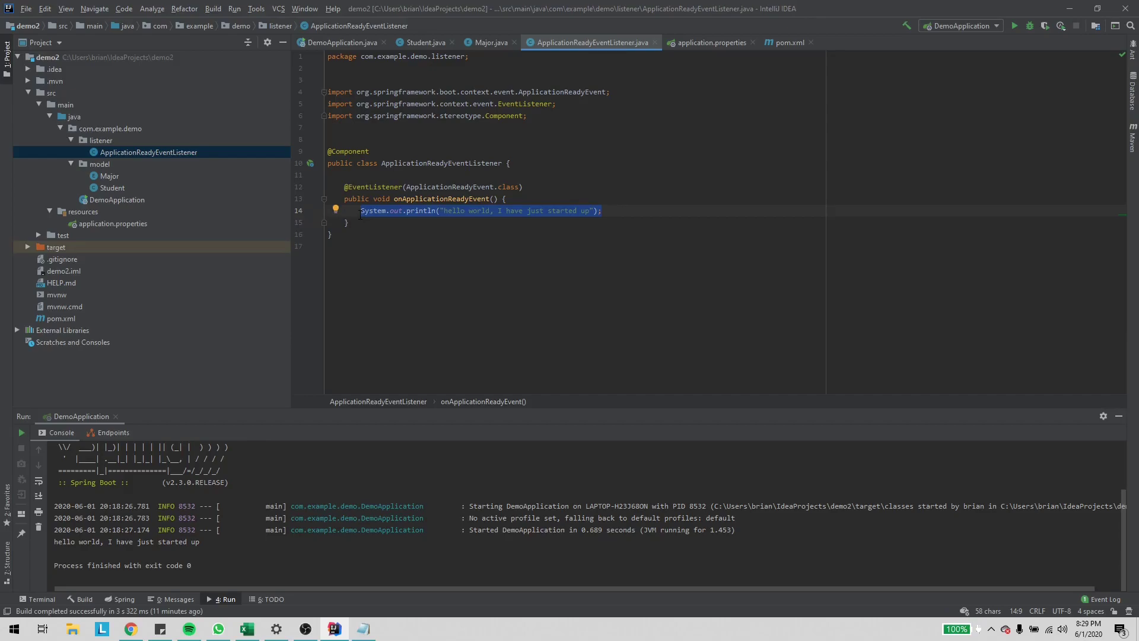
- Delete the hello-world System.out.println line so onApplicationReadyEvent is empty
key("Delete")
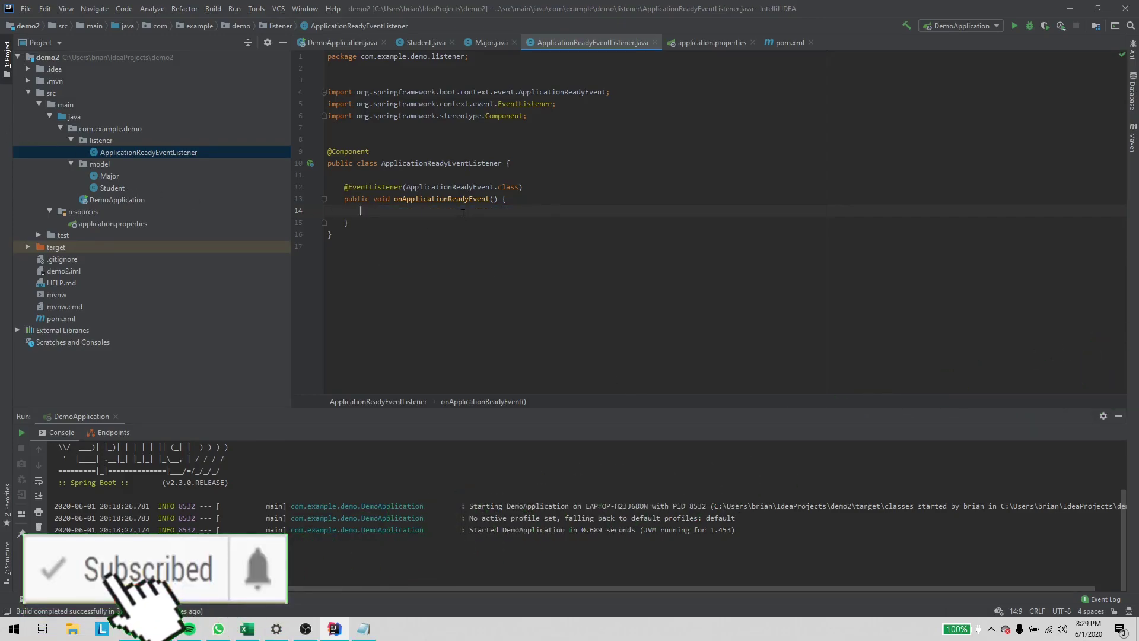
- Declare a new Student named Briano Bruno with major Major.COMPUTER_SCIENCE
type("Student")
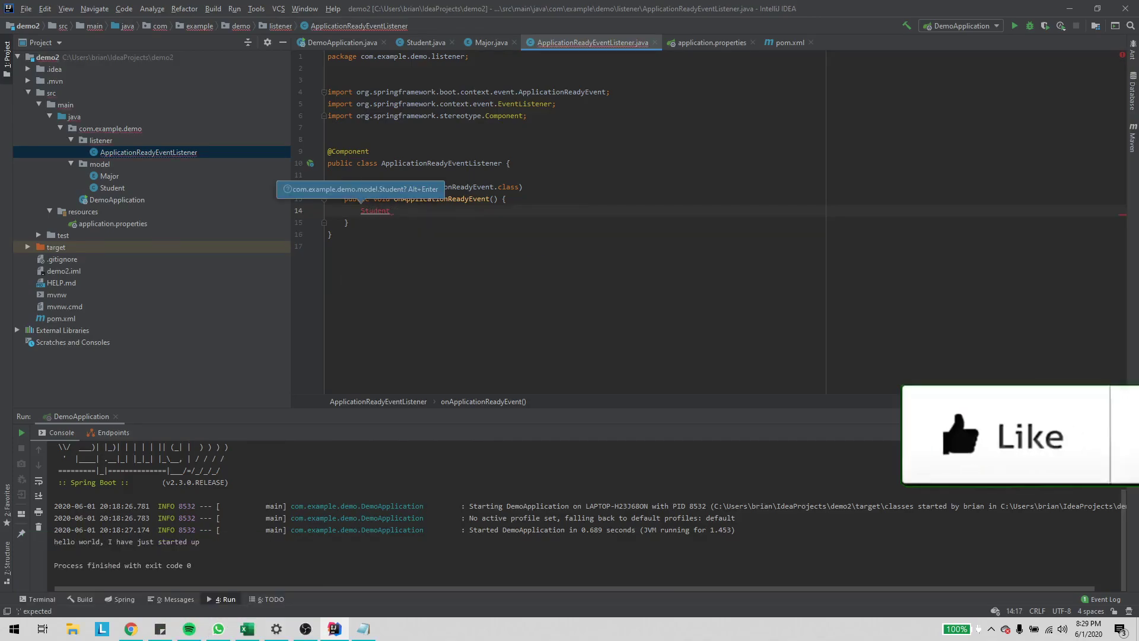
type("student = new Stude")
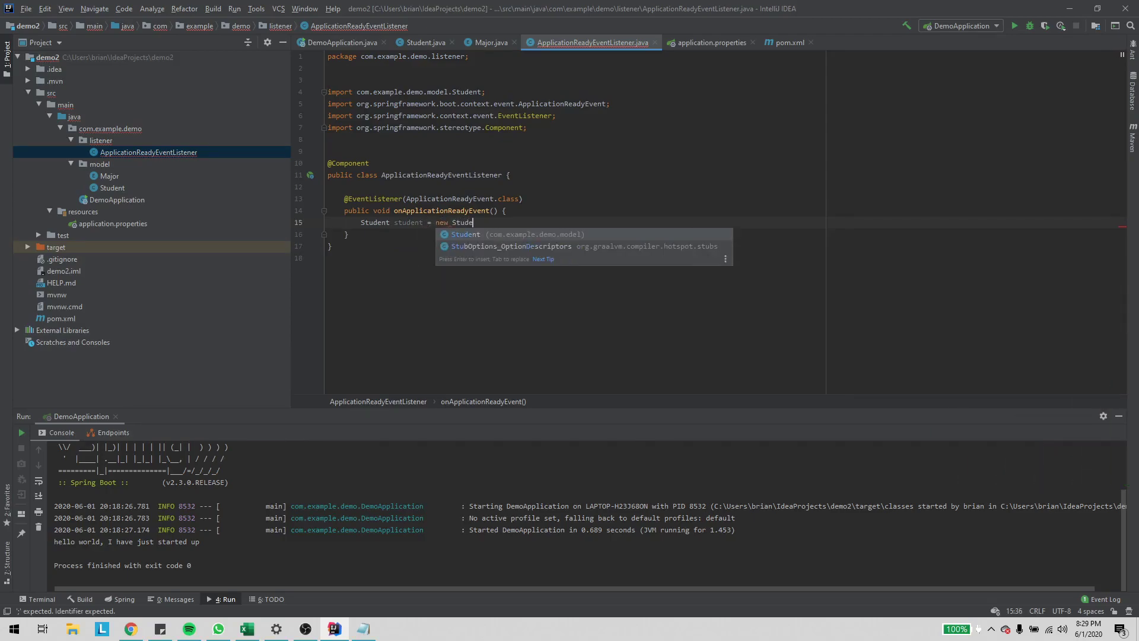
key("Enter")
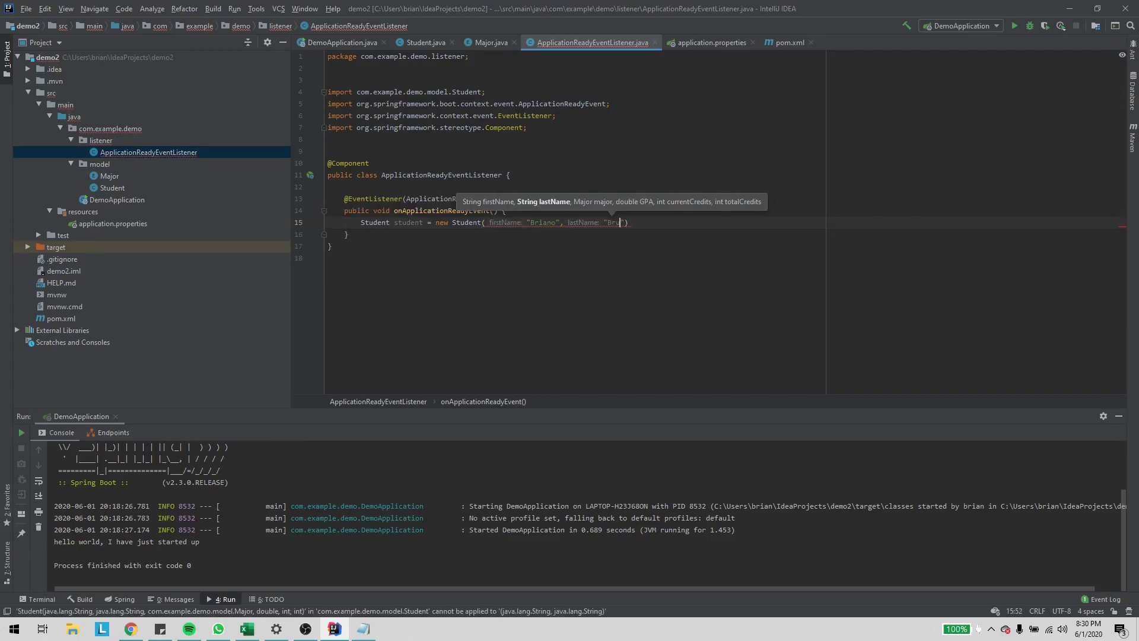
type("uno")
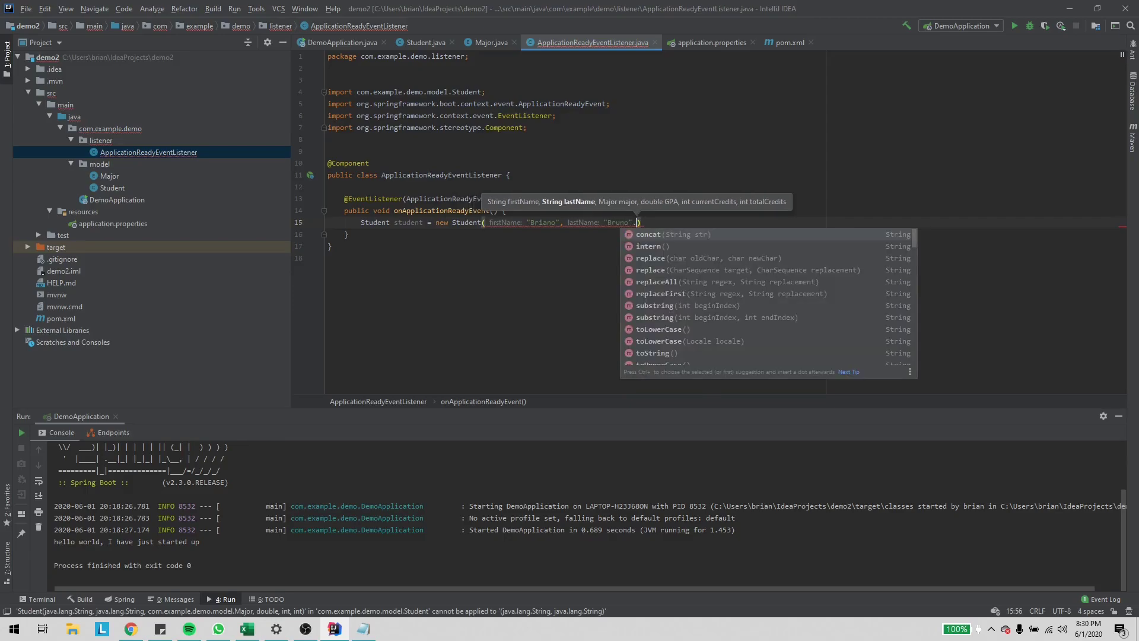
type(",M")
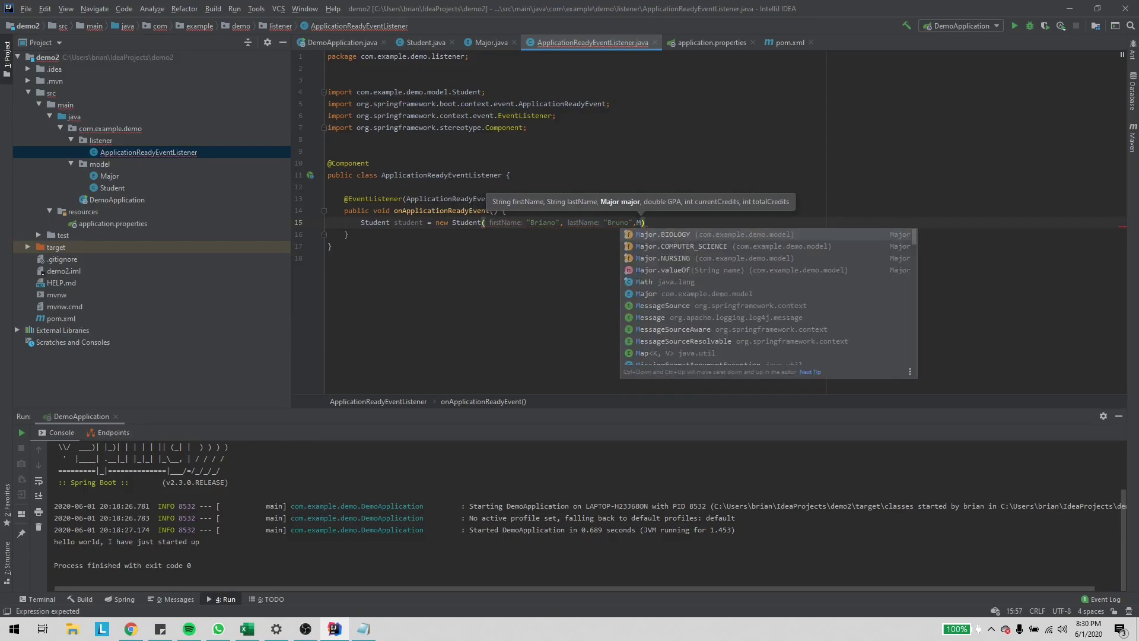
left_click(681, 245)
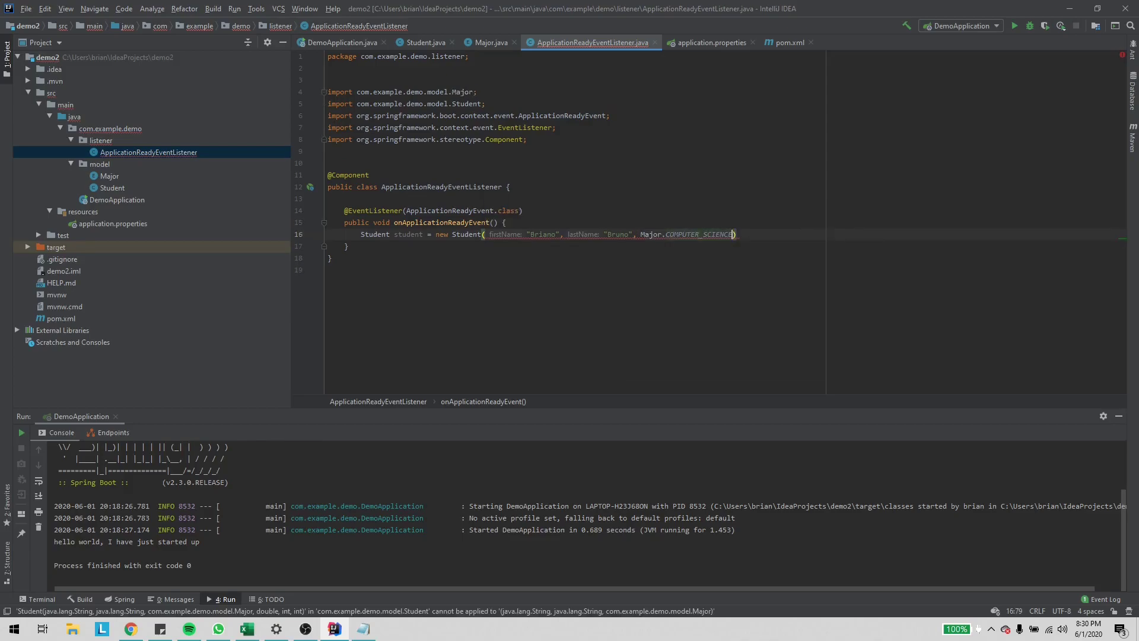
- Add the Student's GPA 3.5 and credit values 15 and 70 as constructor arguments
type(", \"")
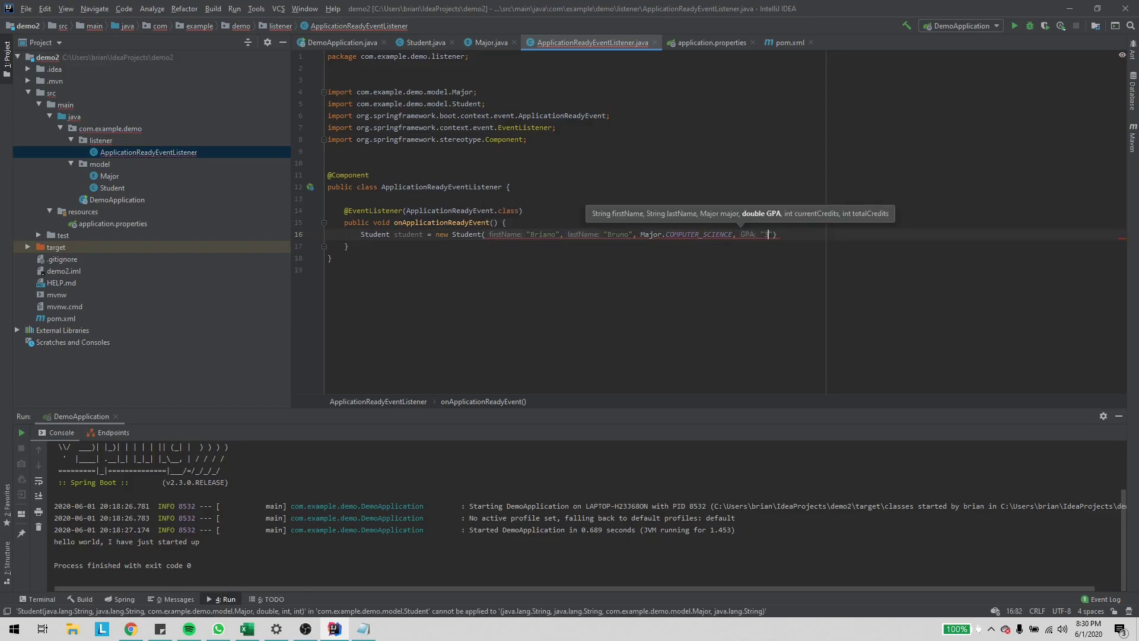
type("3.5\",")
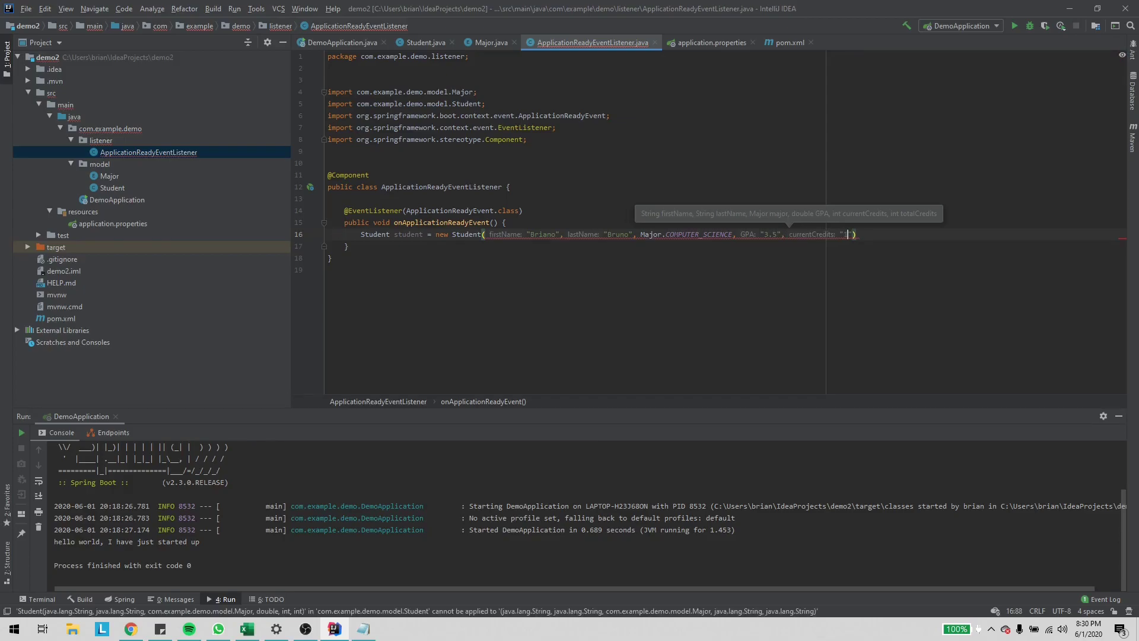
type("15\", \"70")
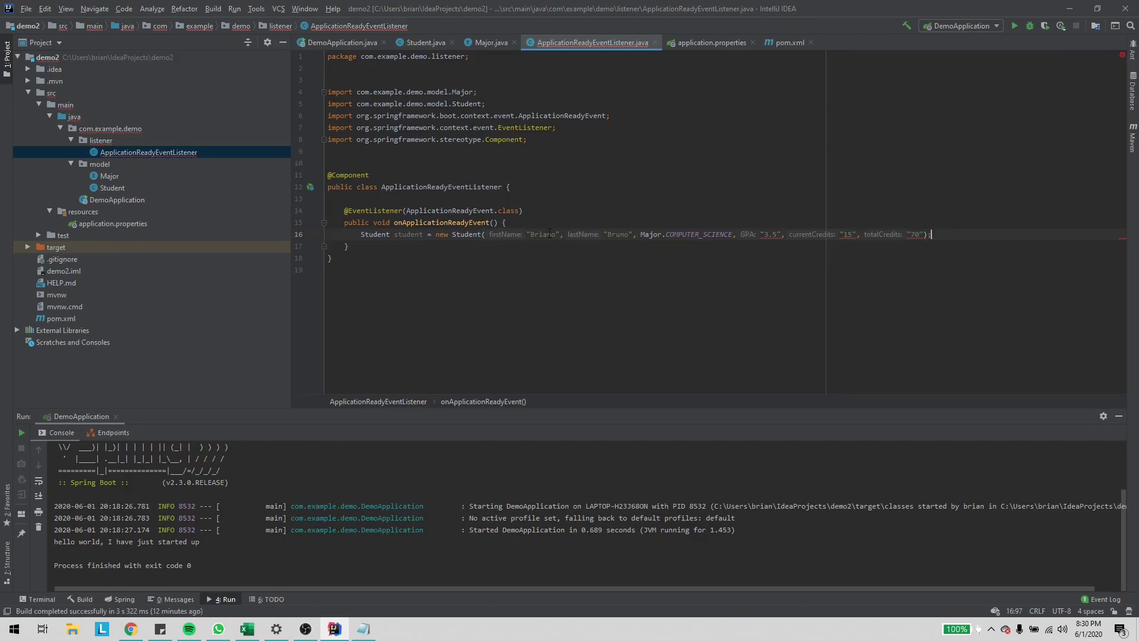
- Unquote 3.5, 15 and 70 as plain numbers and end the Student statement with ';'
left_click(777, 234)
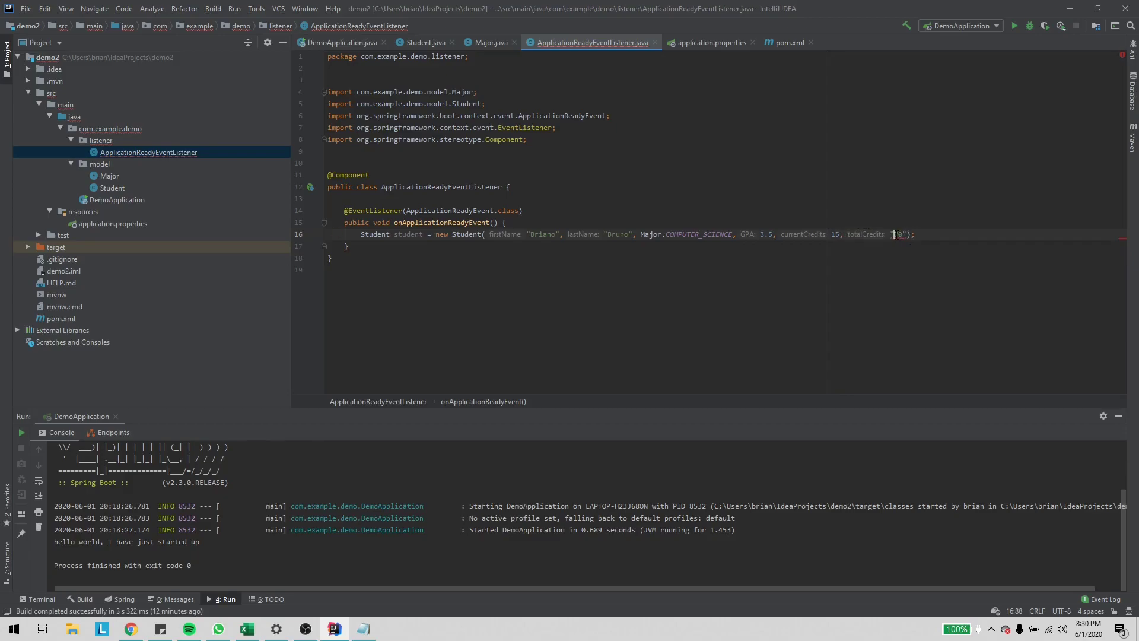
type("7")
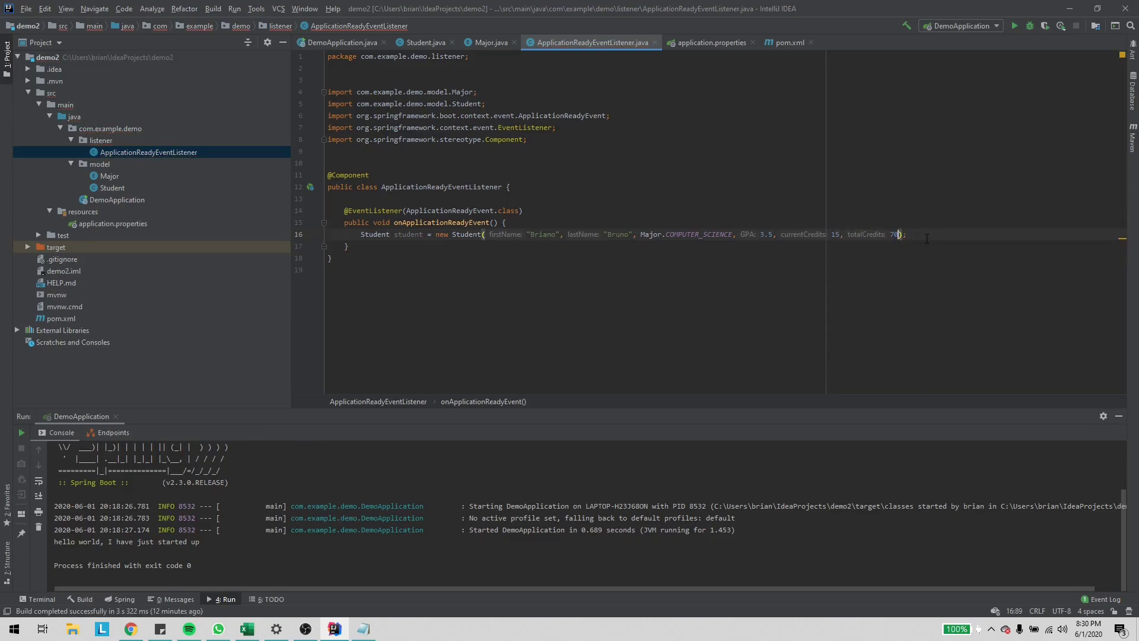
type(";")
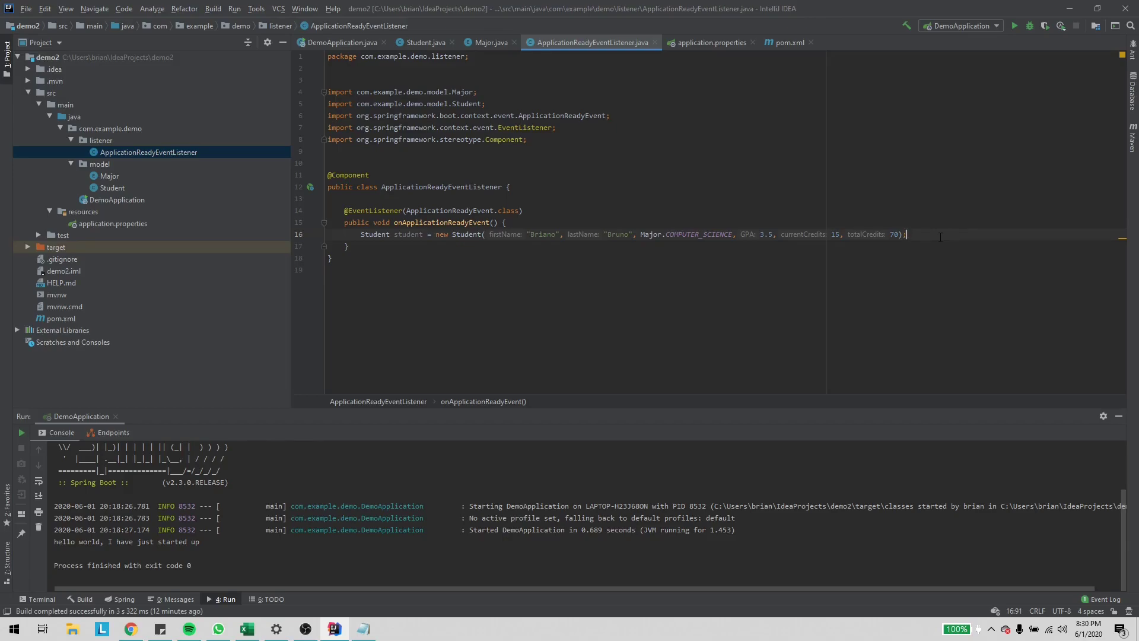
mouse_move(958, 248)
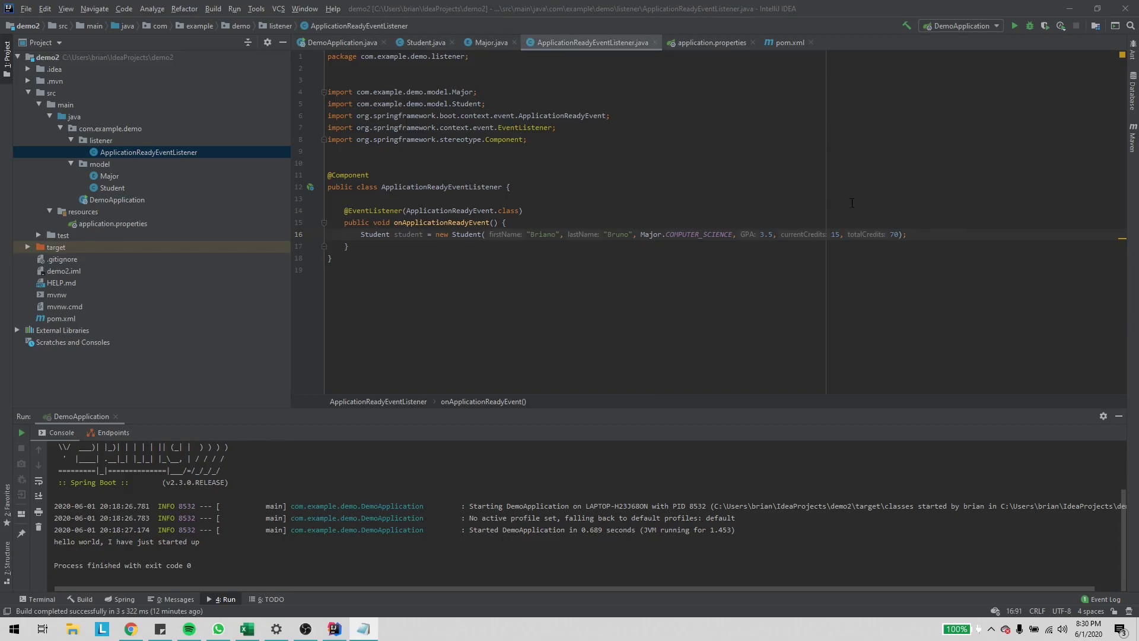
- Declare ObjectMapper objectMapper = new ObjectMapper(); below the Student line
type("Ob")
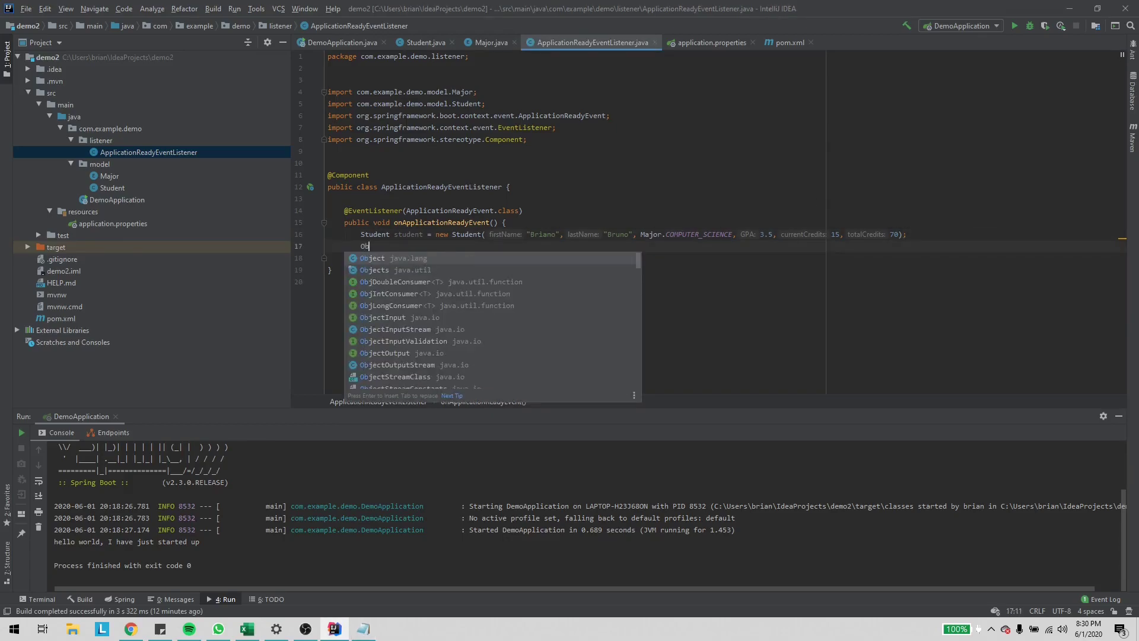
type("jectMapper")
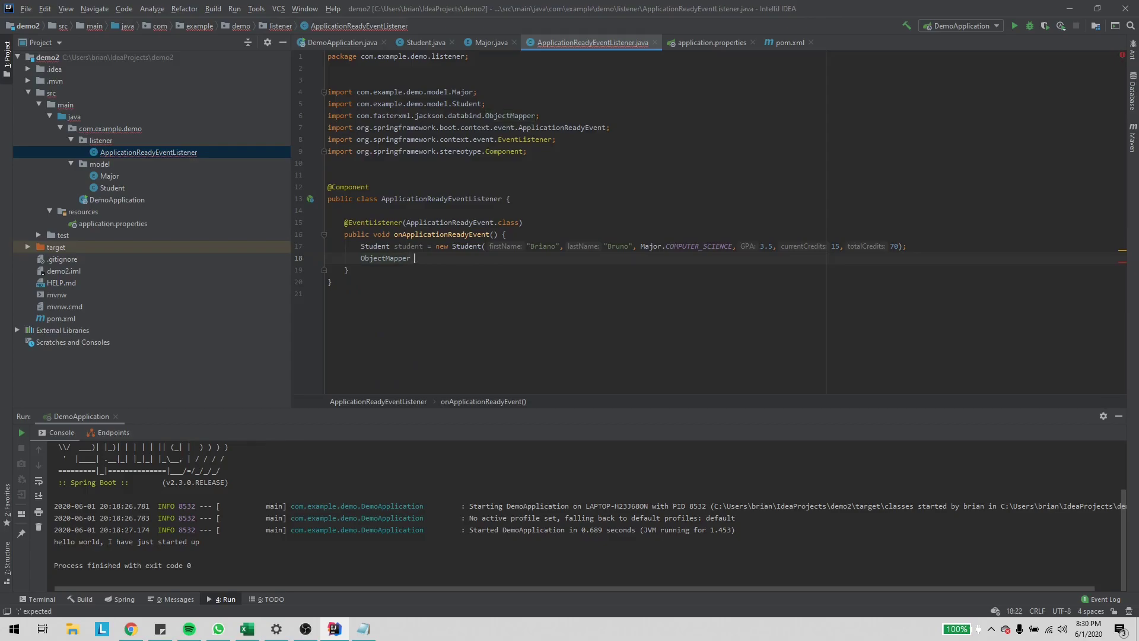
type("objectMapper=")
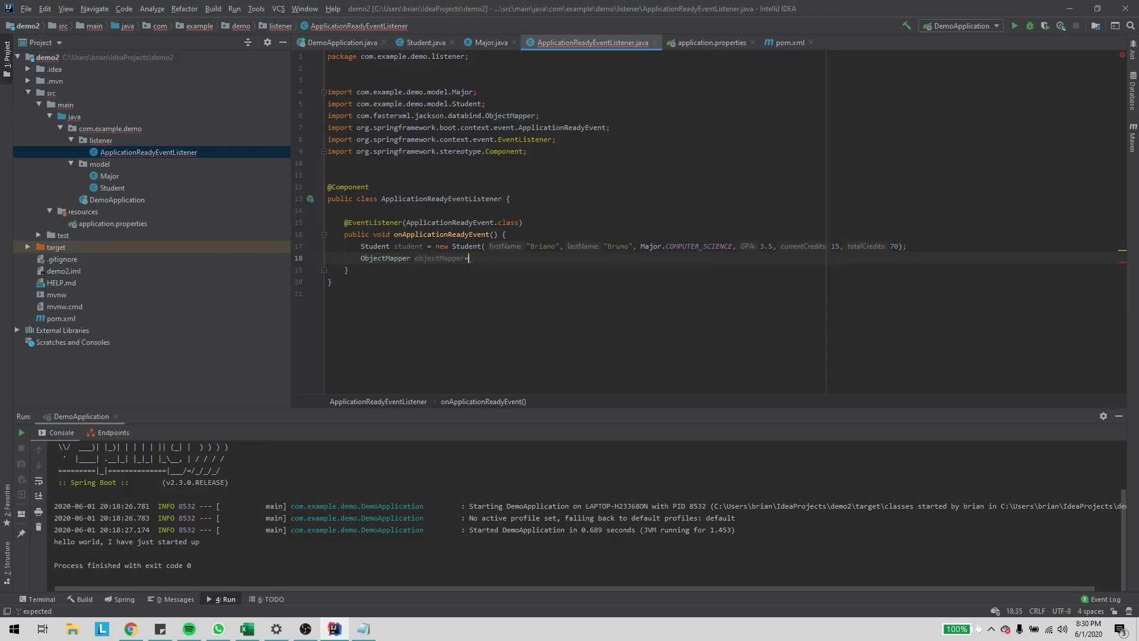
type("new ObjectMapper()")
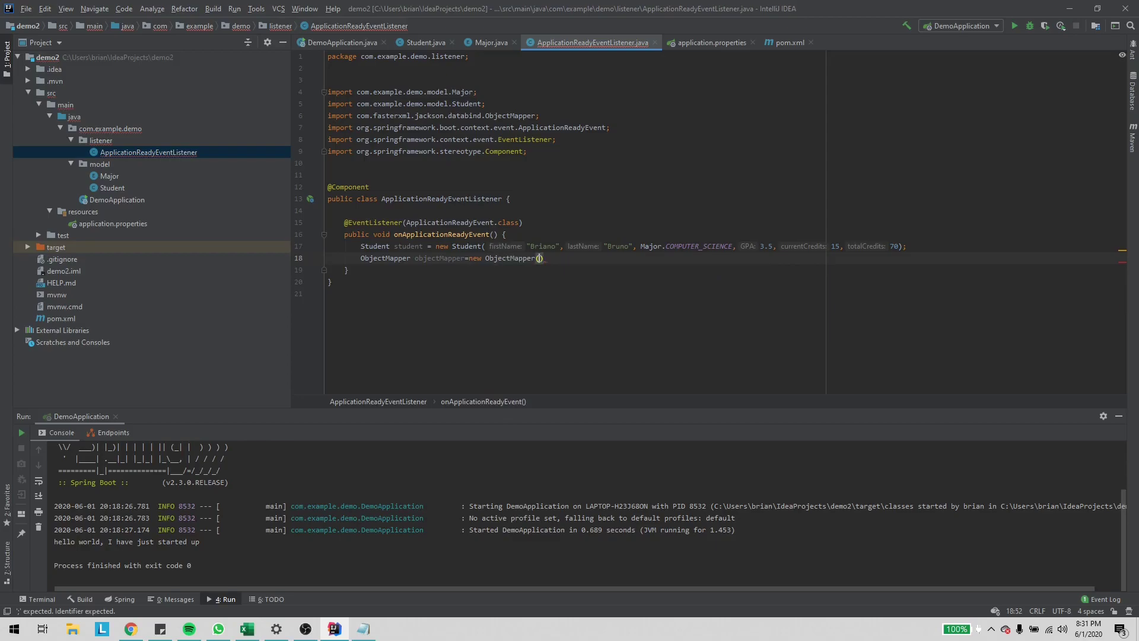
type(";")
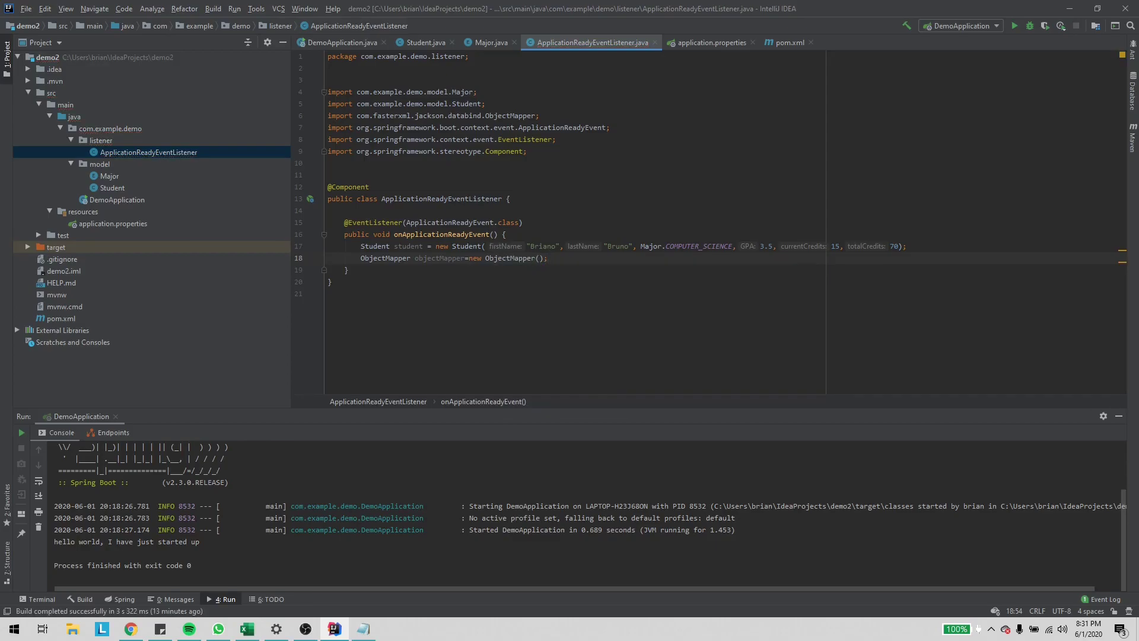
key("enter")
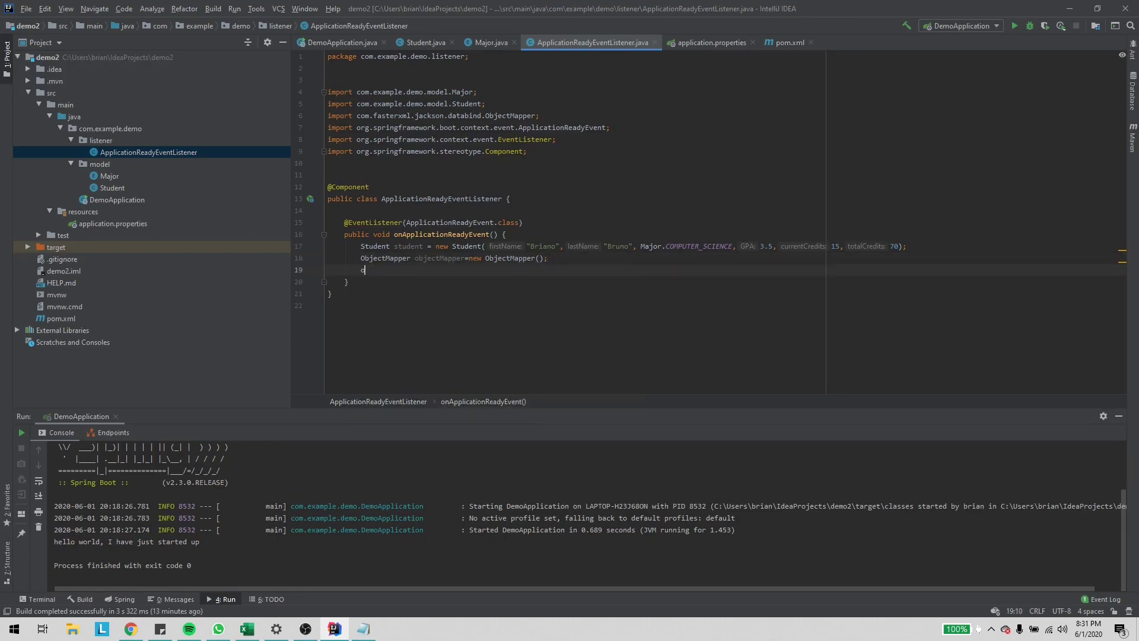
- Add objectMapper.setVisibility(FIELD, ANY); with statically imported constants
type("objectMapper.setVisibility(PropertyAccessor.FIELD")
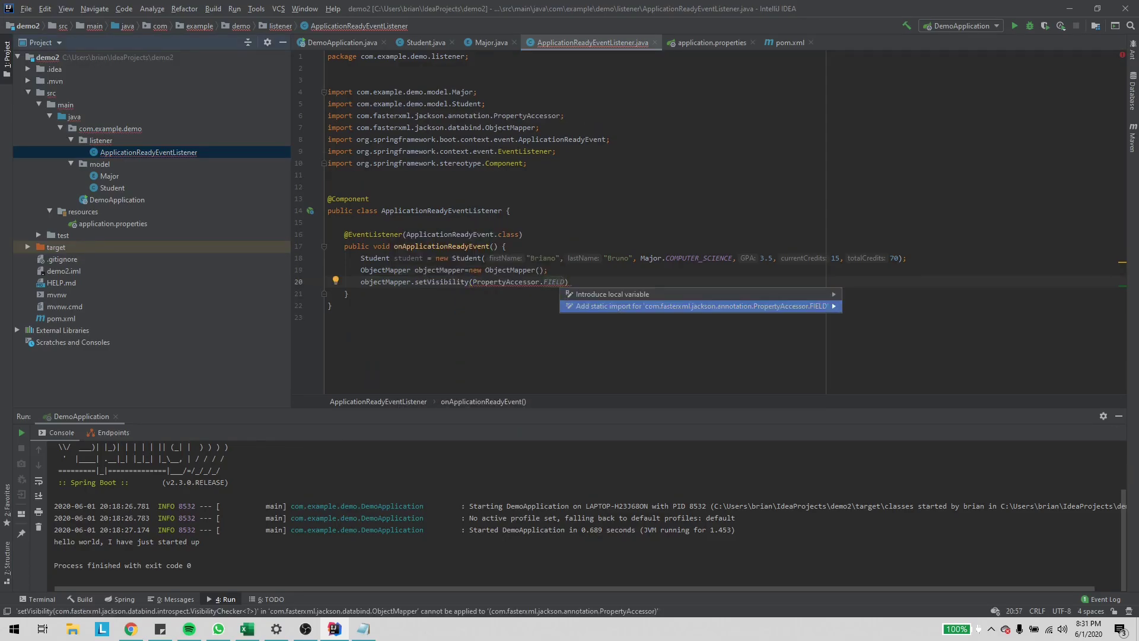
left_click(701, 307)
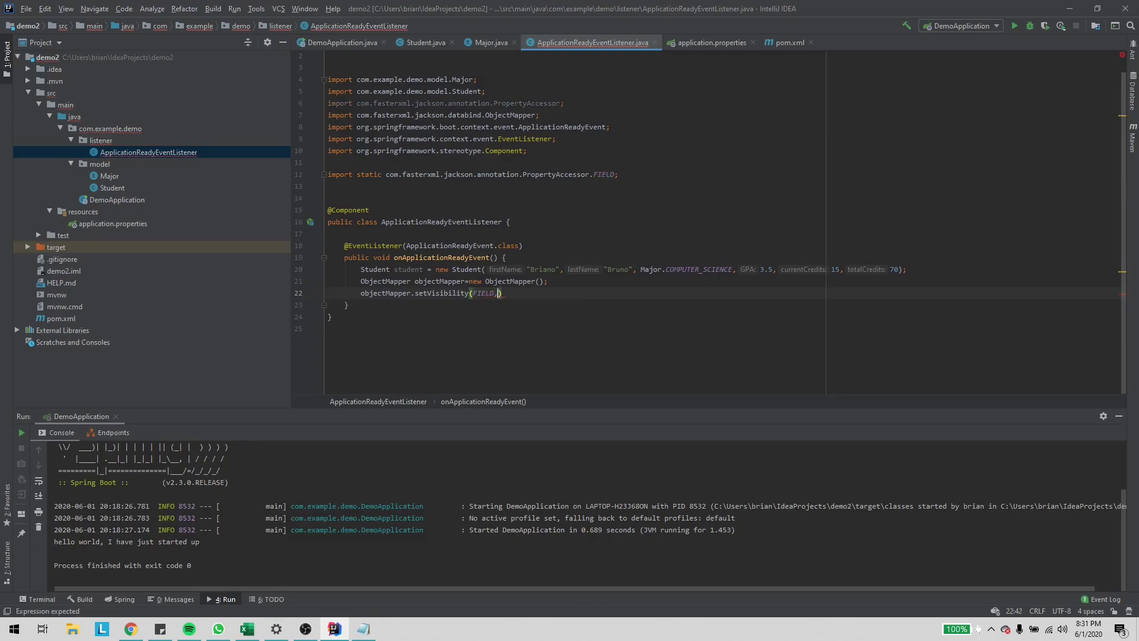
type("v")
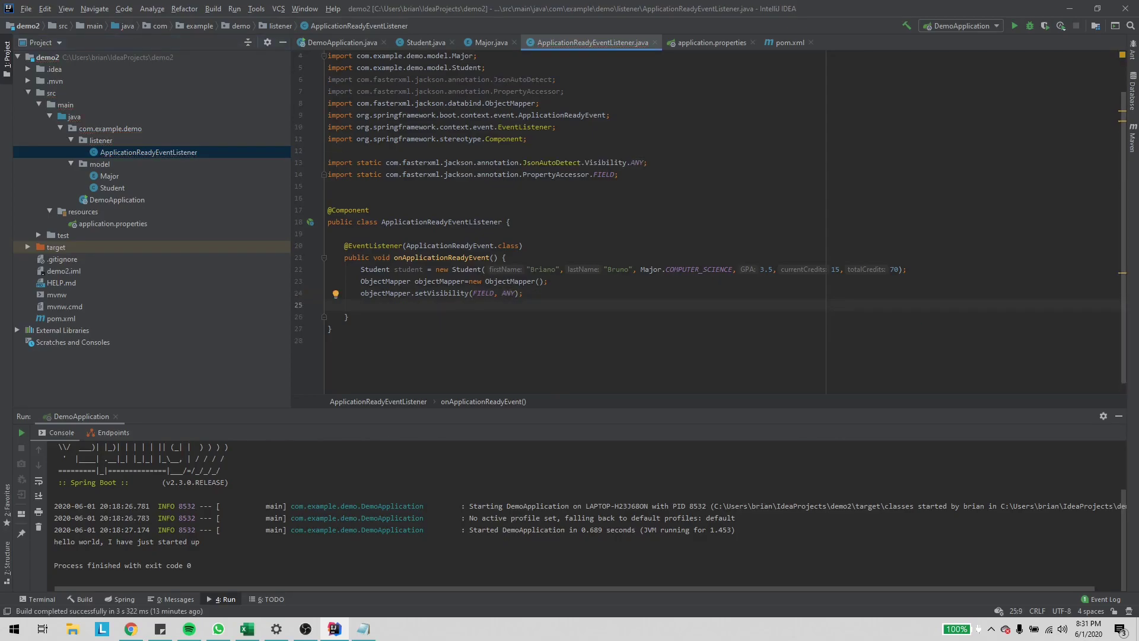
- Call objectMapper.writeValueAsString(student) and bring up fixes for its unhandled exception
type("objectMapper.")
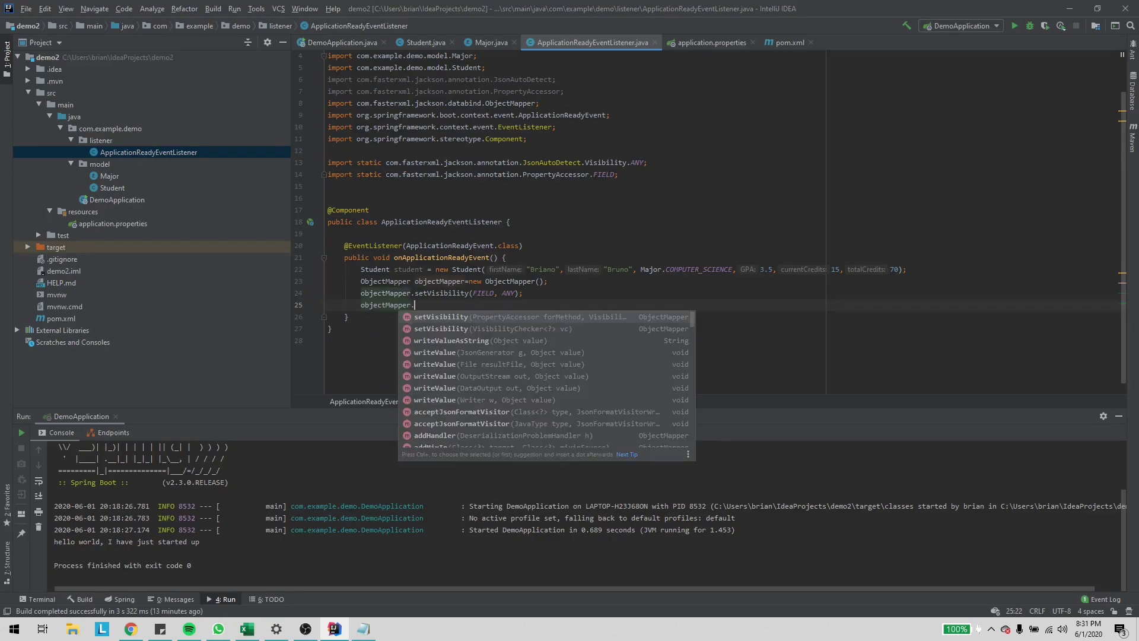
type("writeValueAsString(")
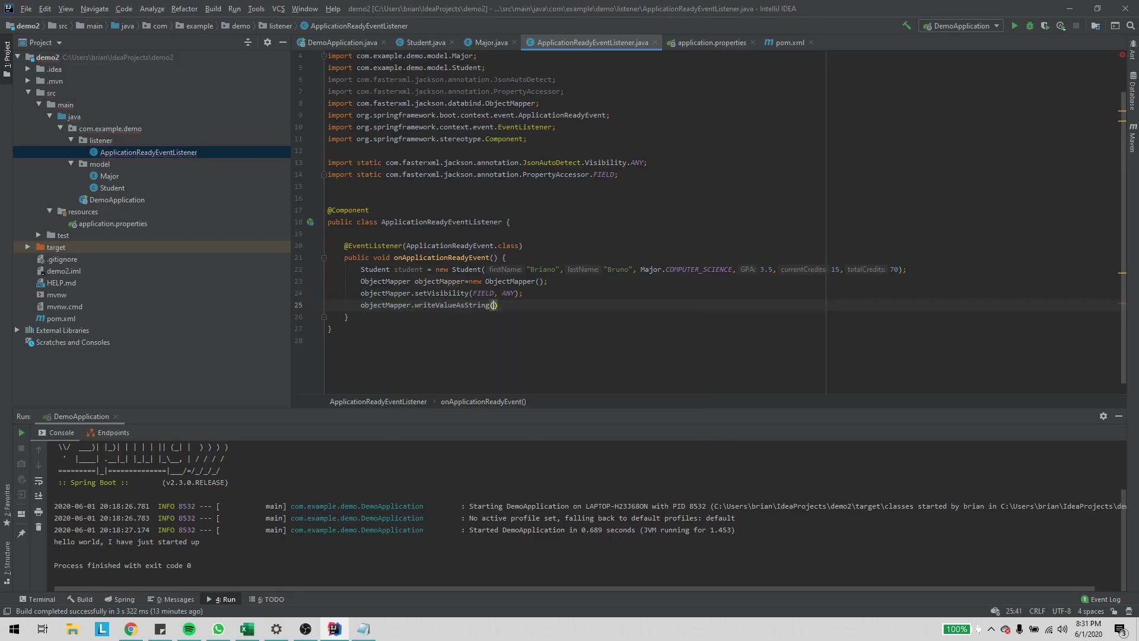
type("student")
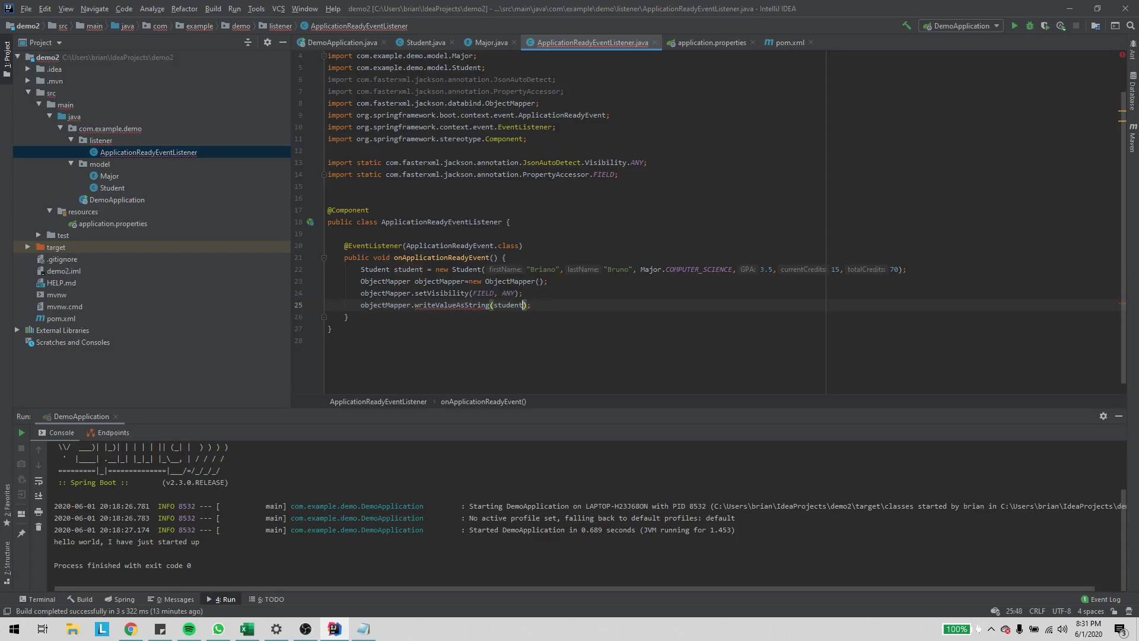
key("Alt+Return")
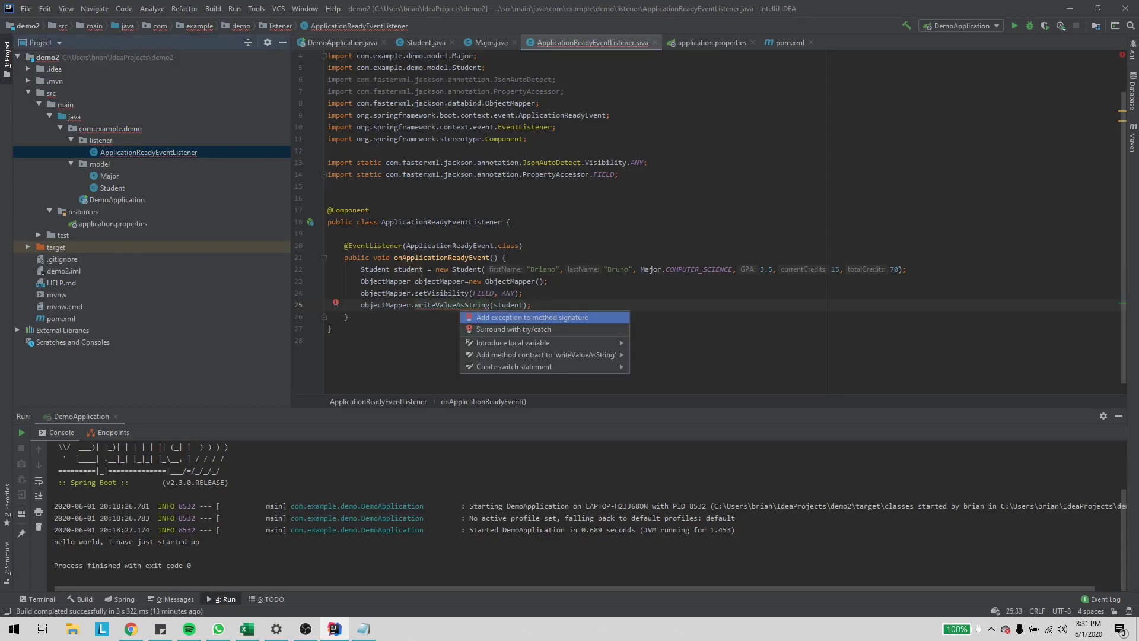
- Surround writeValueAsString with try/catch, print its result, and rerun to see the JSON output
left_click(512, 328)
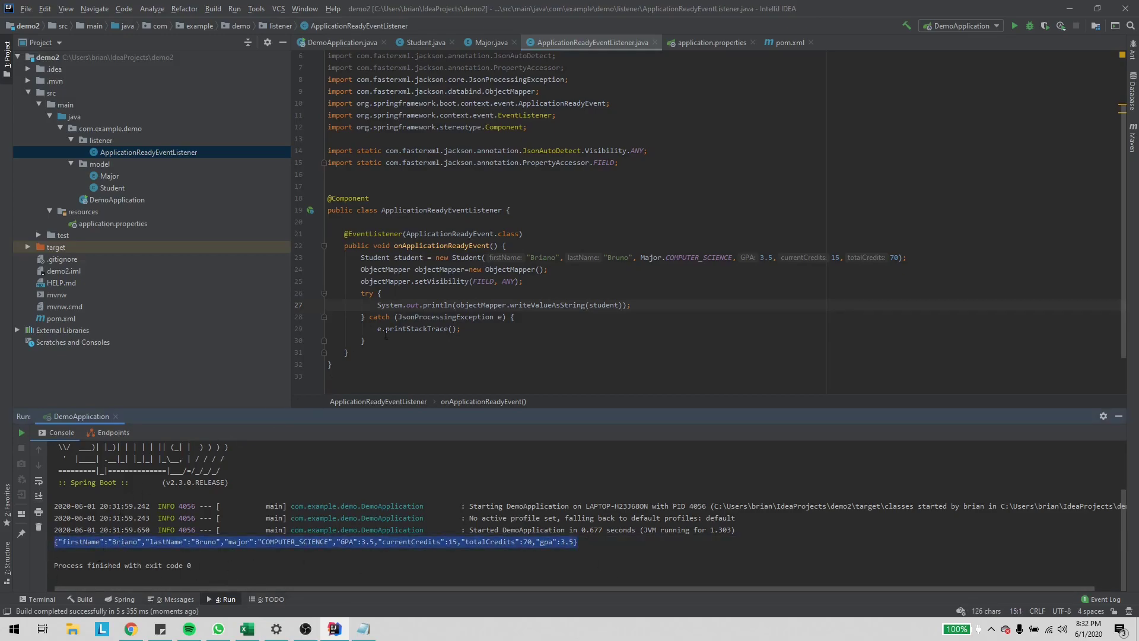
scroll("down", 3)
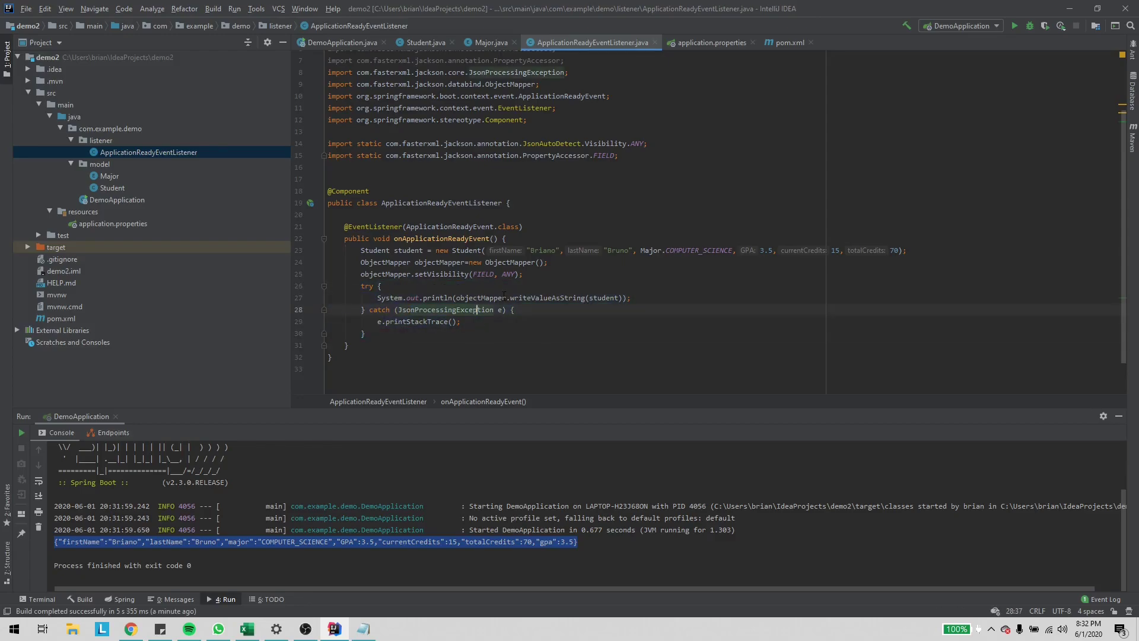
- Copy the JSON line using 'this', then cut out the ObjectMapper and try/catch code
triple_click(501, 298)
type("System.out.println(objectMapper.writeValueAsString(")
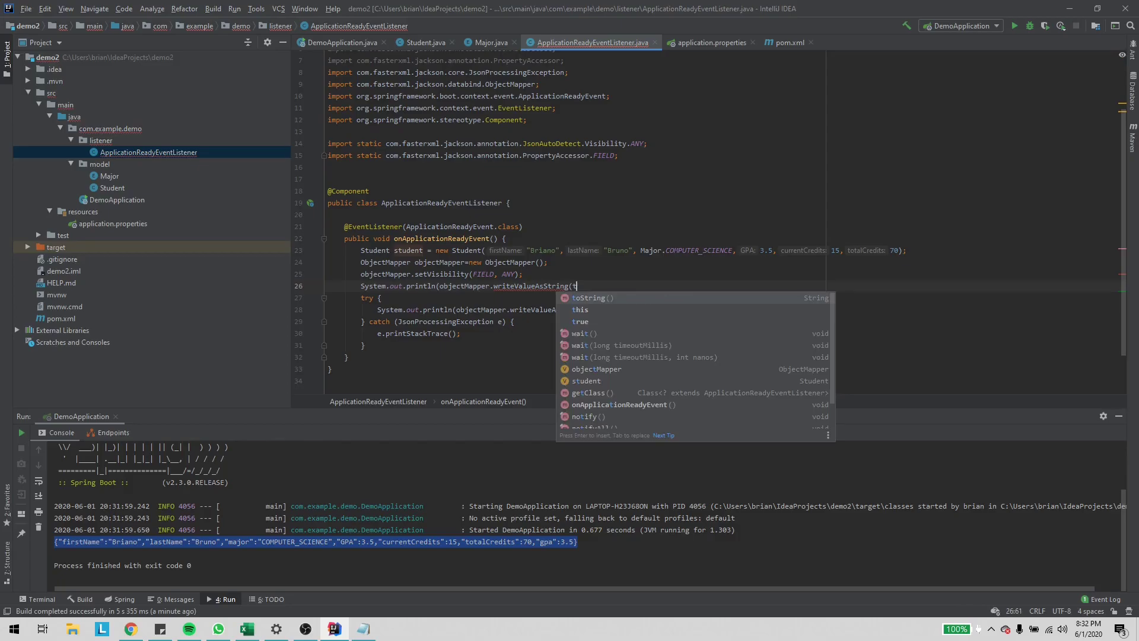
type("this)")
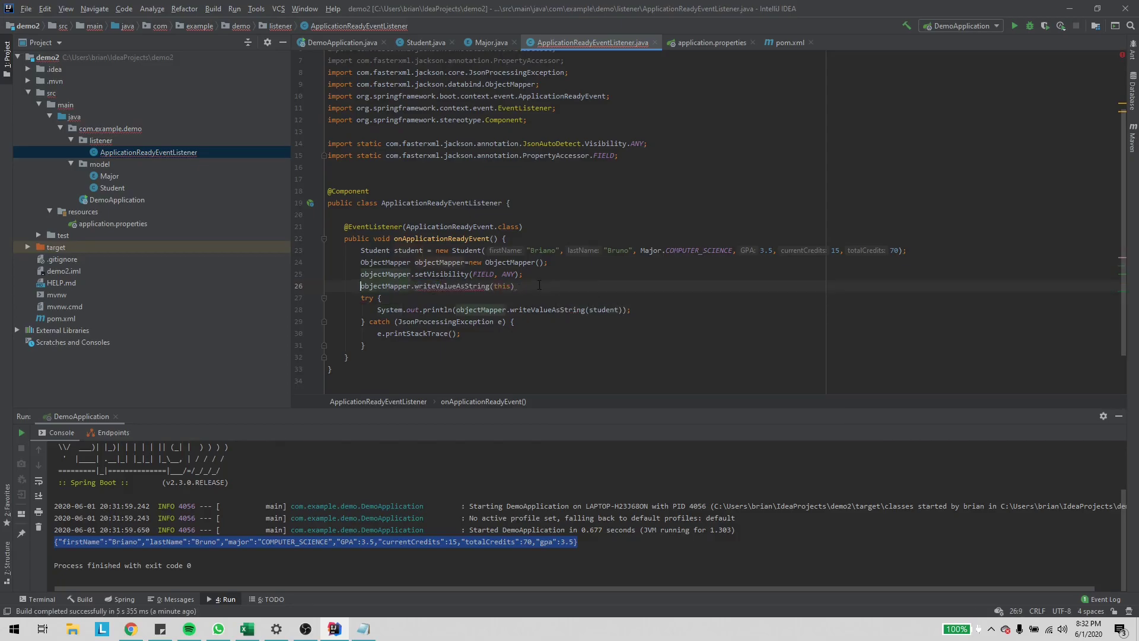
left_click_drag(359, 261, 514, 286)
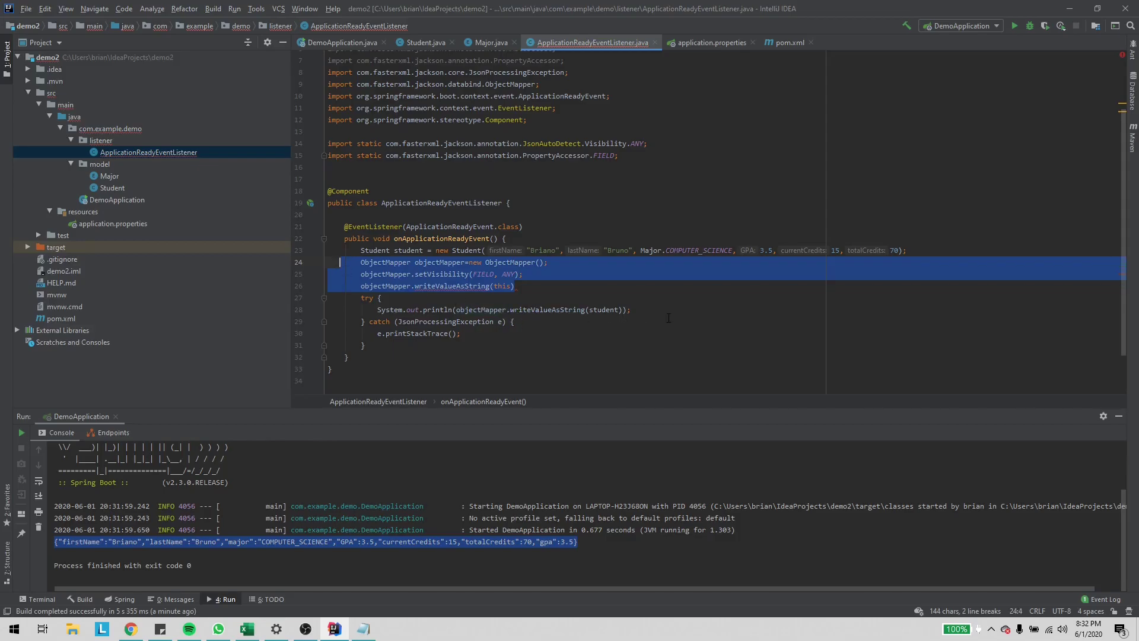
key("Delete")
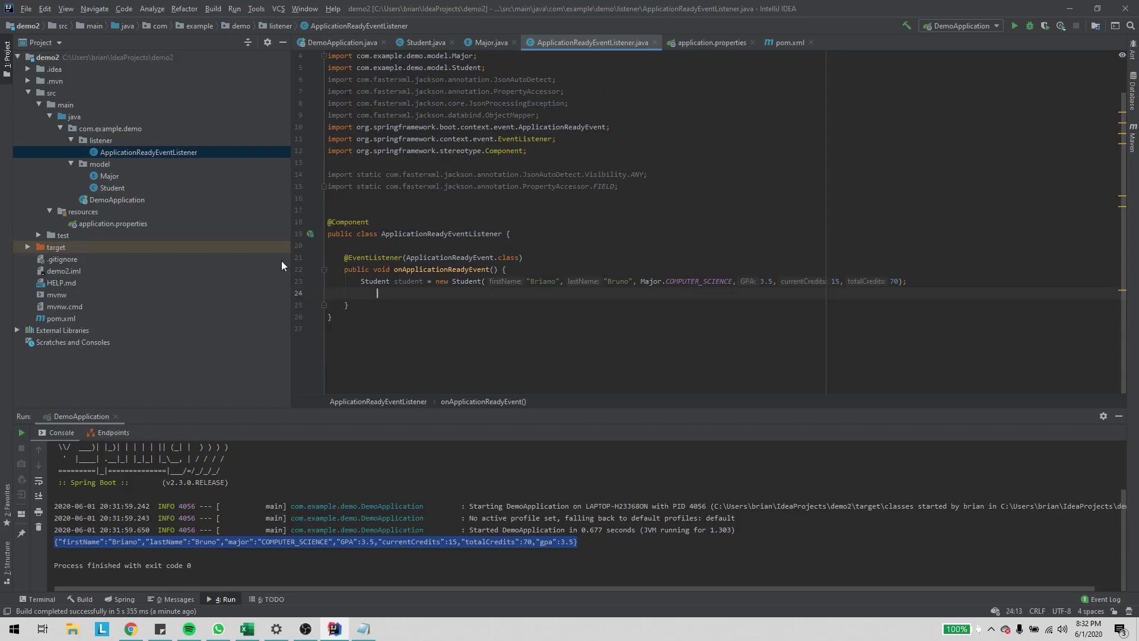
- Replace it with System.out.println(student.toString()) and a breakpoint on that line
type("System.out.println(student.toString());")
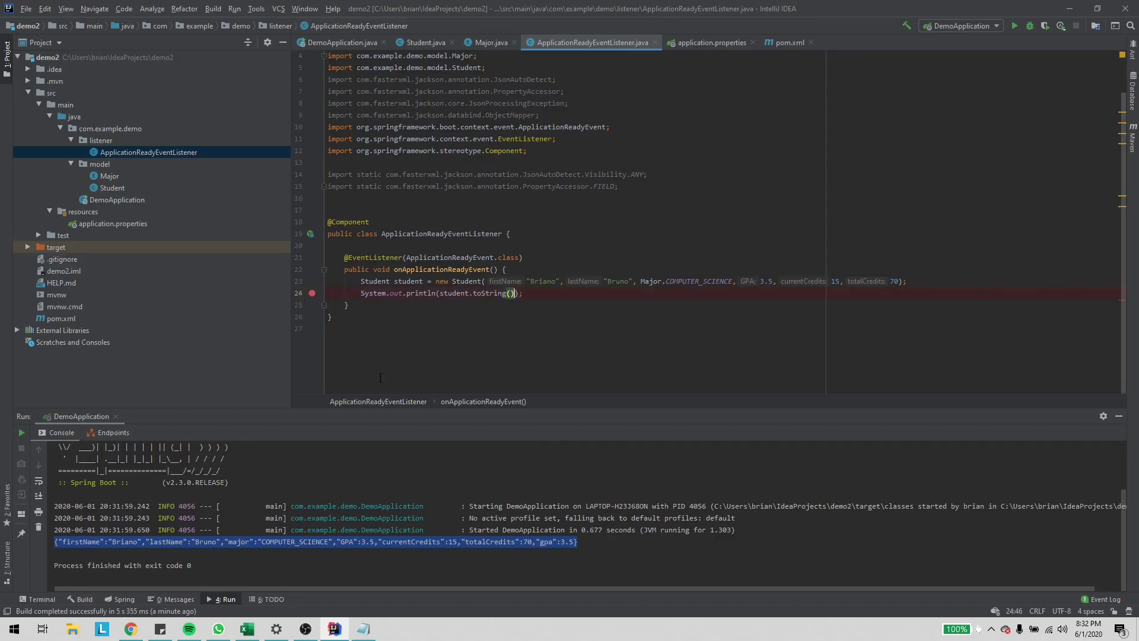
- Debug DemoApplication until it pauses at the breakpoint showing student's toString value
left_click(116, 200)
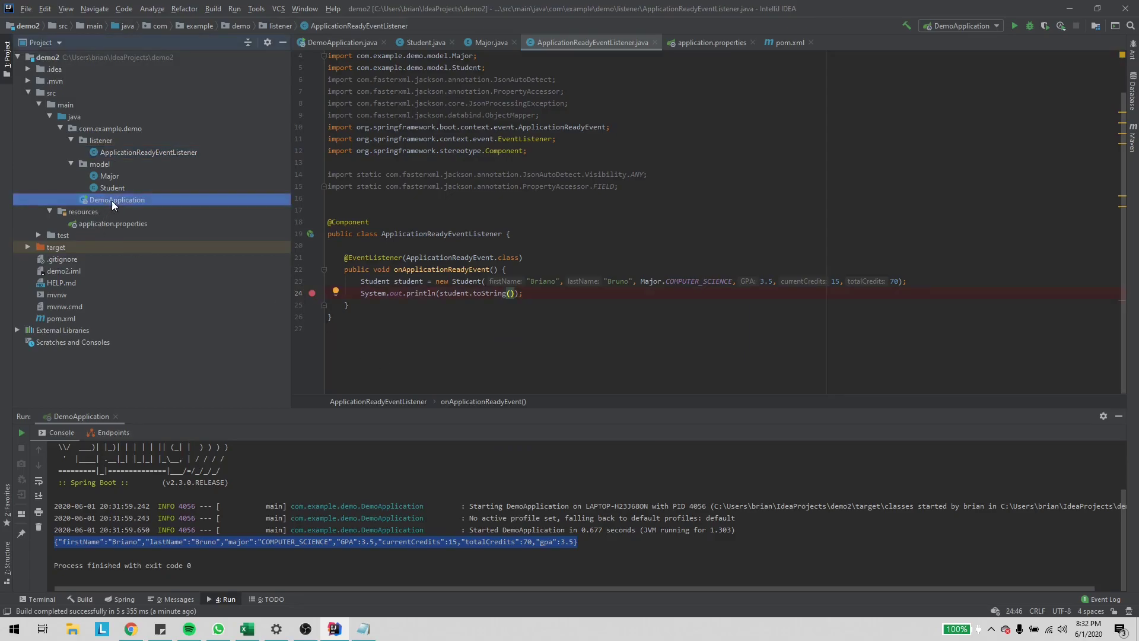
double_click(116, 199)
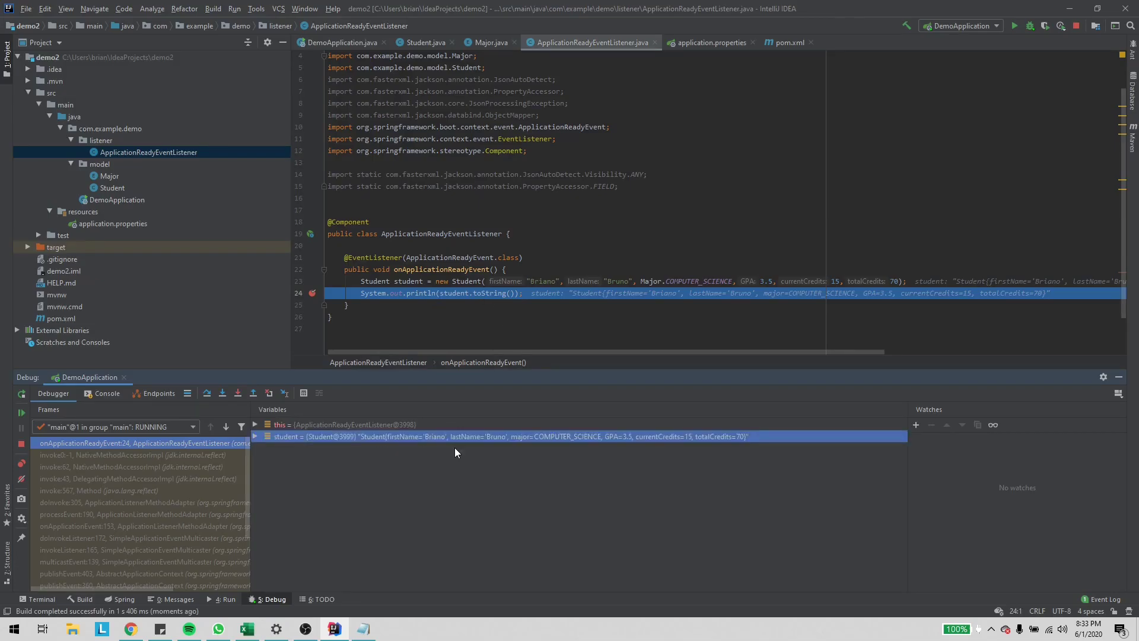
mouse_move(790, 443)
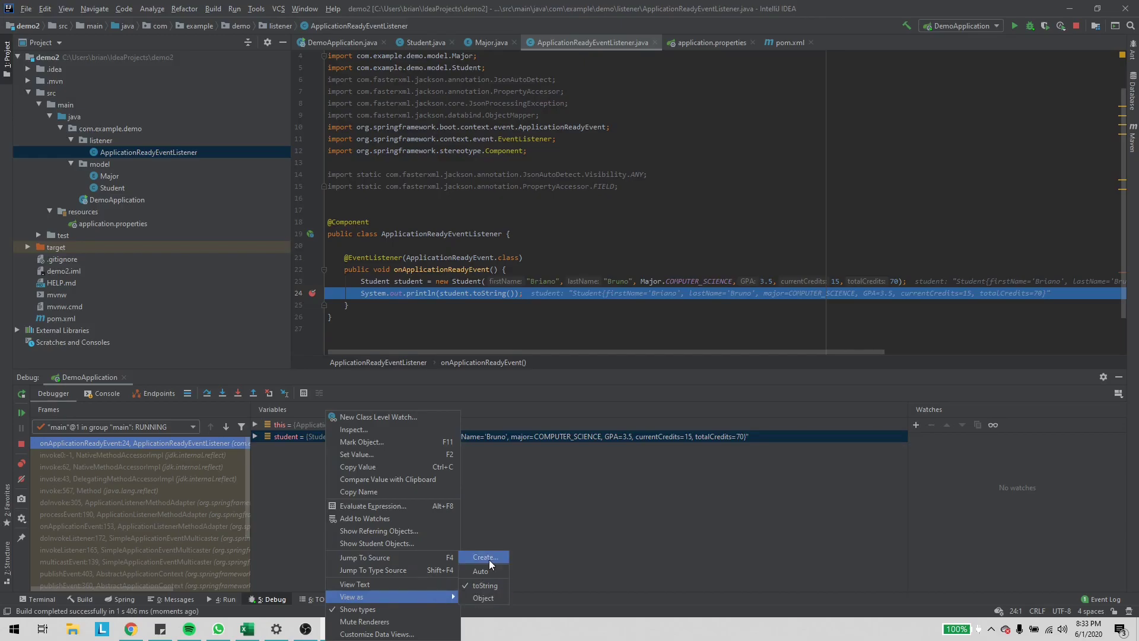
- Create a Java type renderer JsonRenderer for java.lang.Object using 'Use following expression'
left_click(483, 558)
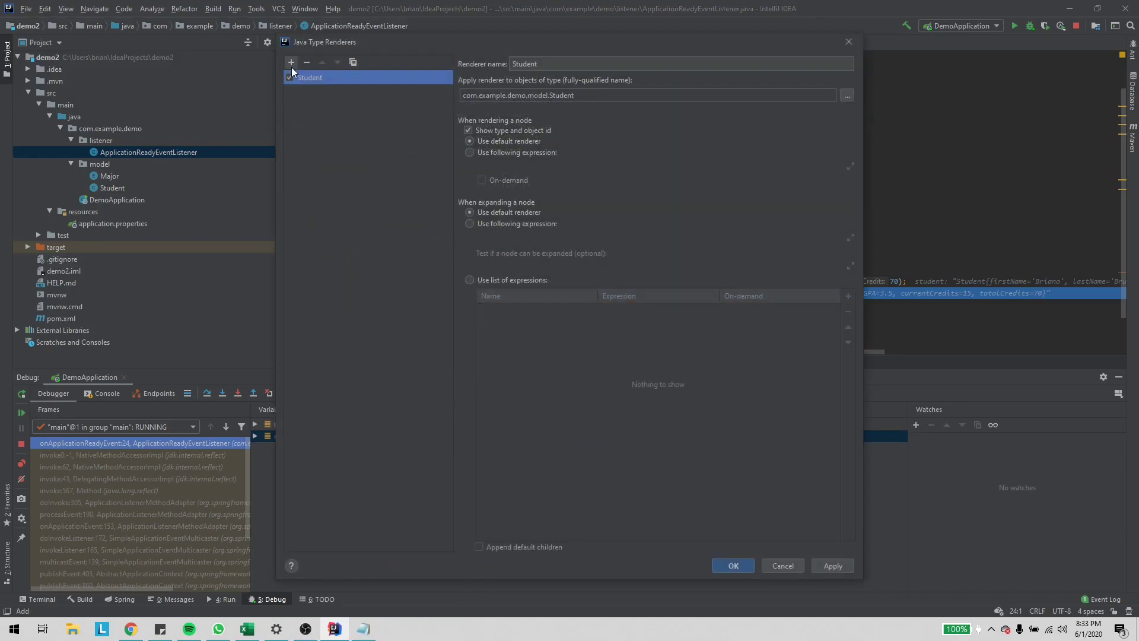
left_click(290, 62)
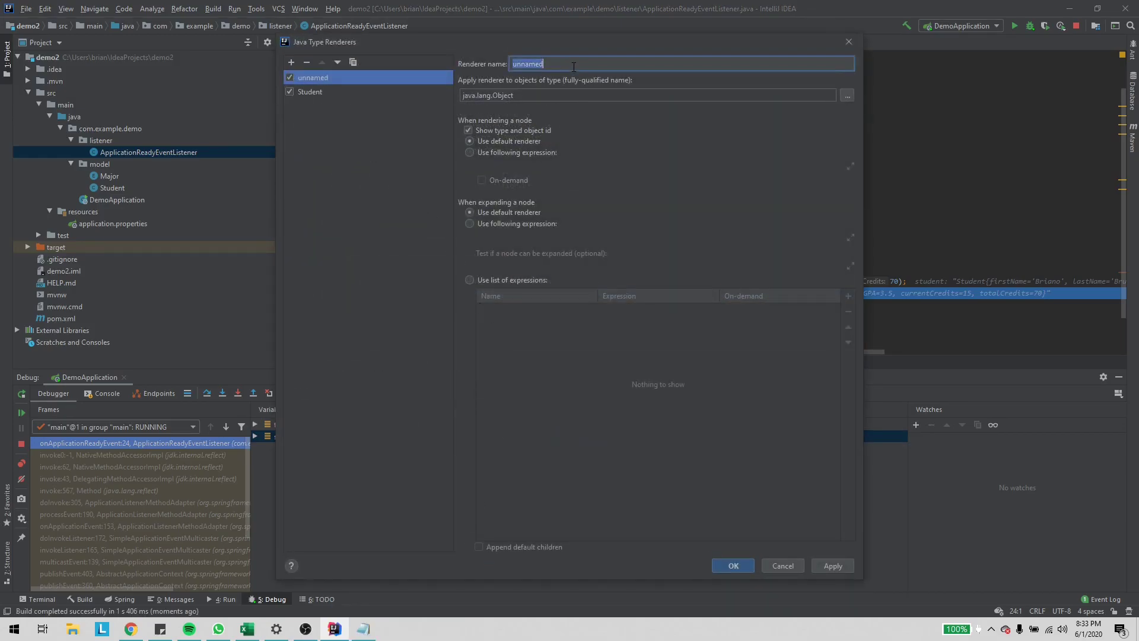
type("JsonRenderer")
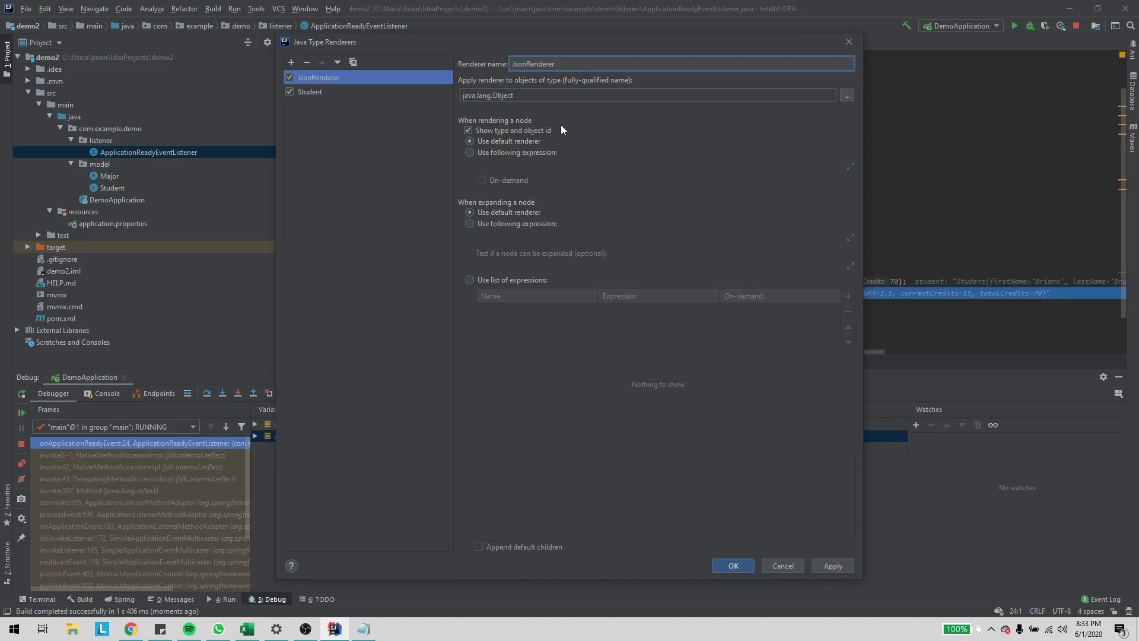
left_click(470, 153)
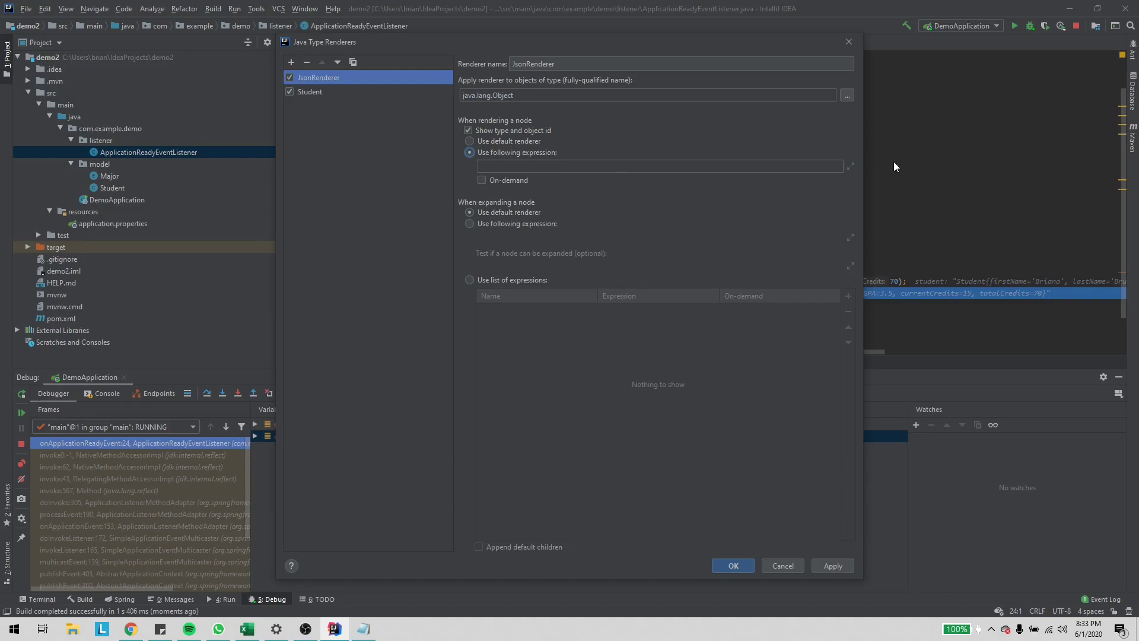
- Enter an ObjectMapper expression serializing this with PropertyAccessor.FIELD and JsonAutoDetect.Visibility.ANY
left_click(659, 165)
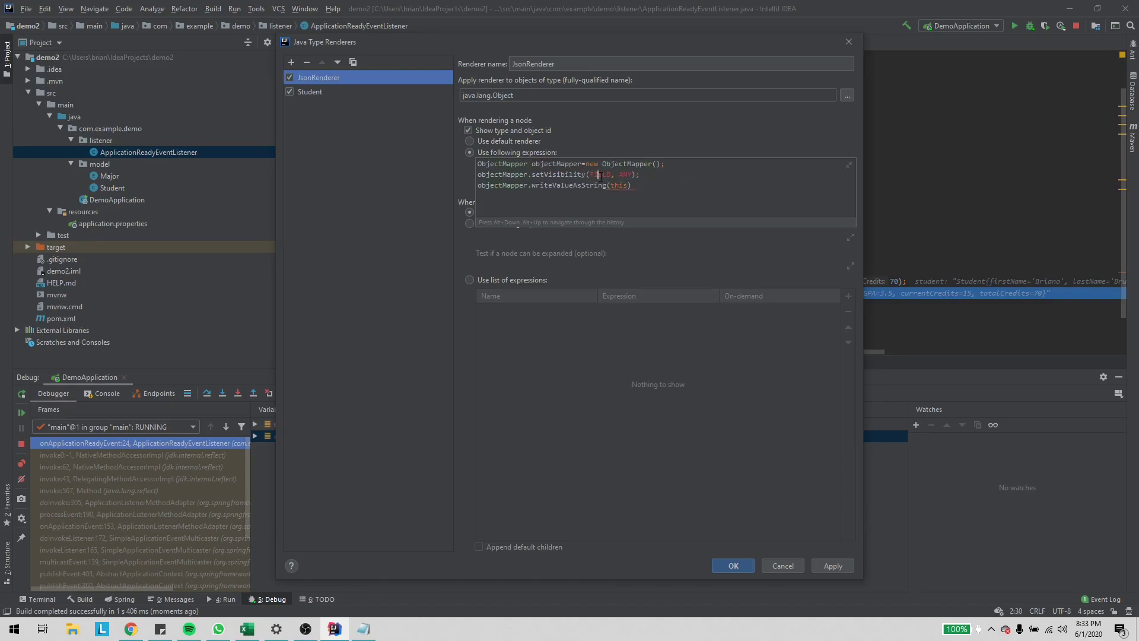
double_click(596, 174)
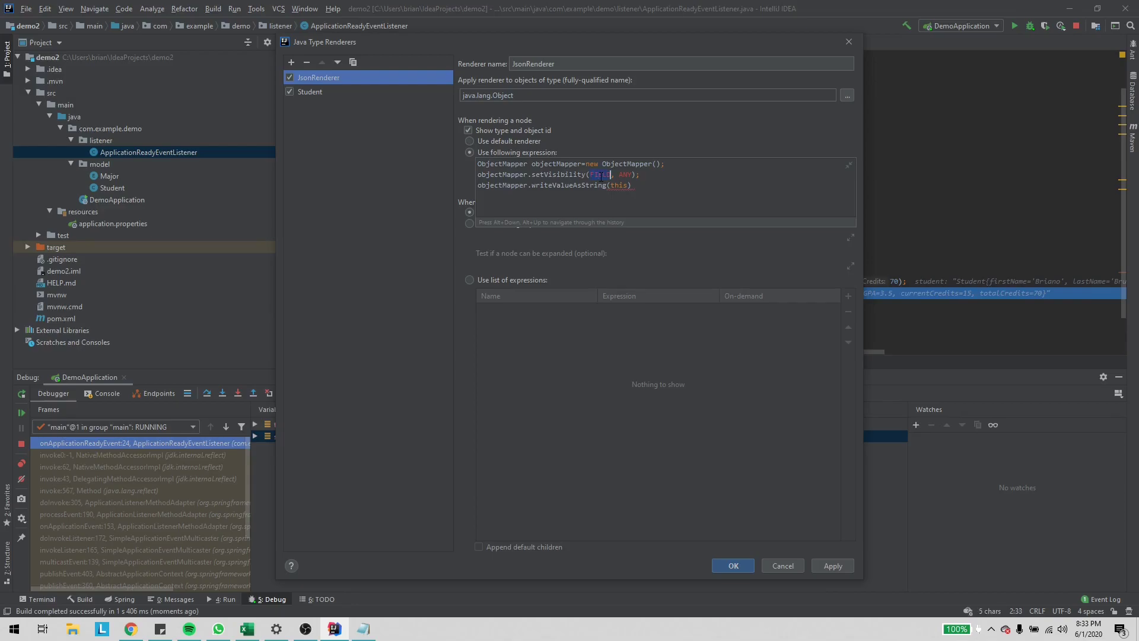
type("PropertyAccessor.FIELD")
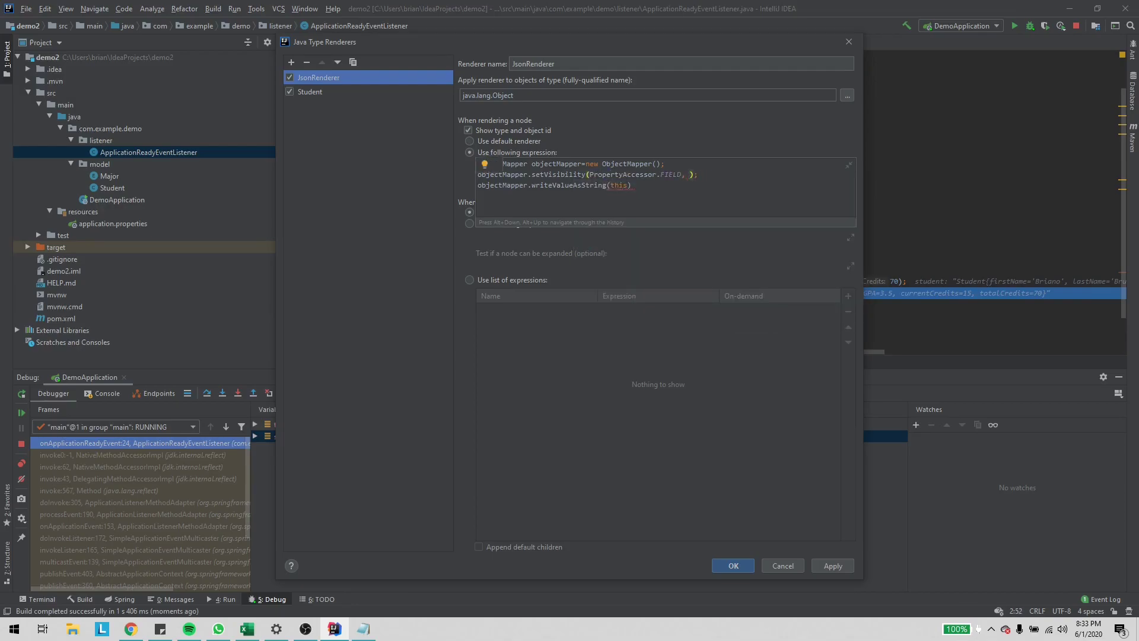
type("AutoDetect.Visibility.ANY")
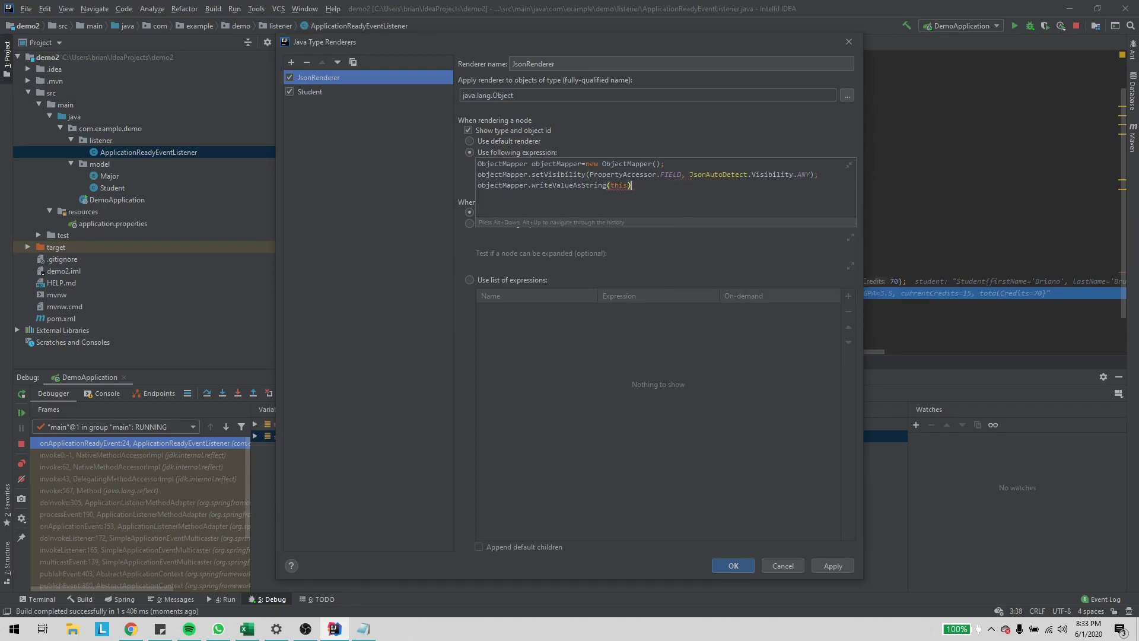
type(";")
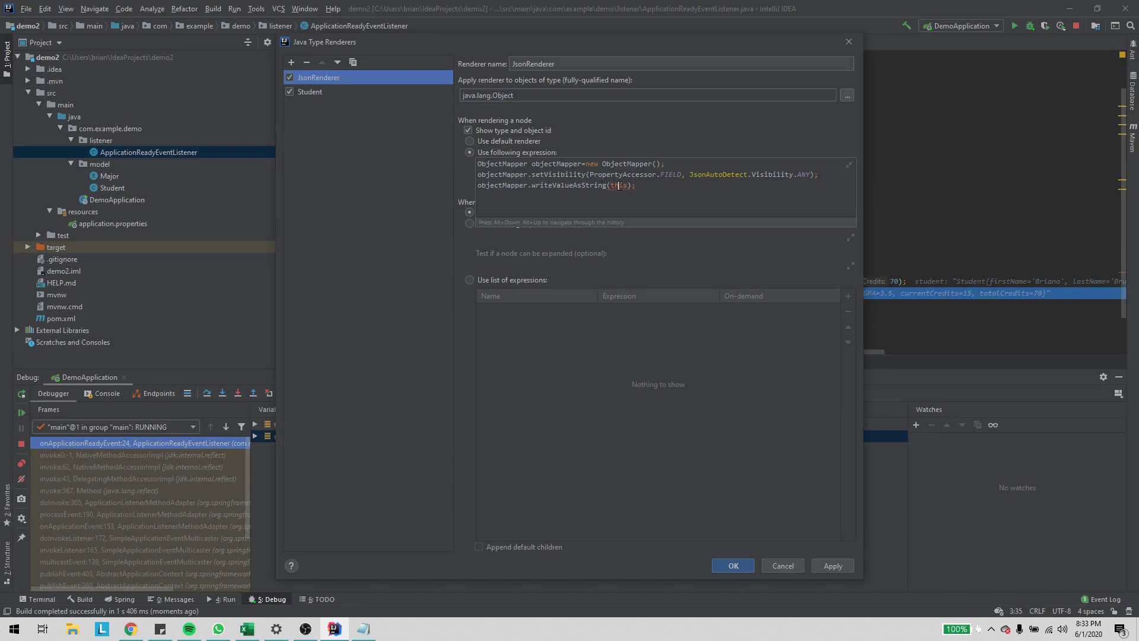
- Apply and confirm JsonRenderer so the debugger displays student as JSON
left_click(833, 564)
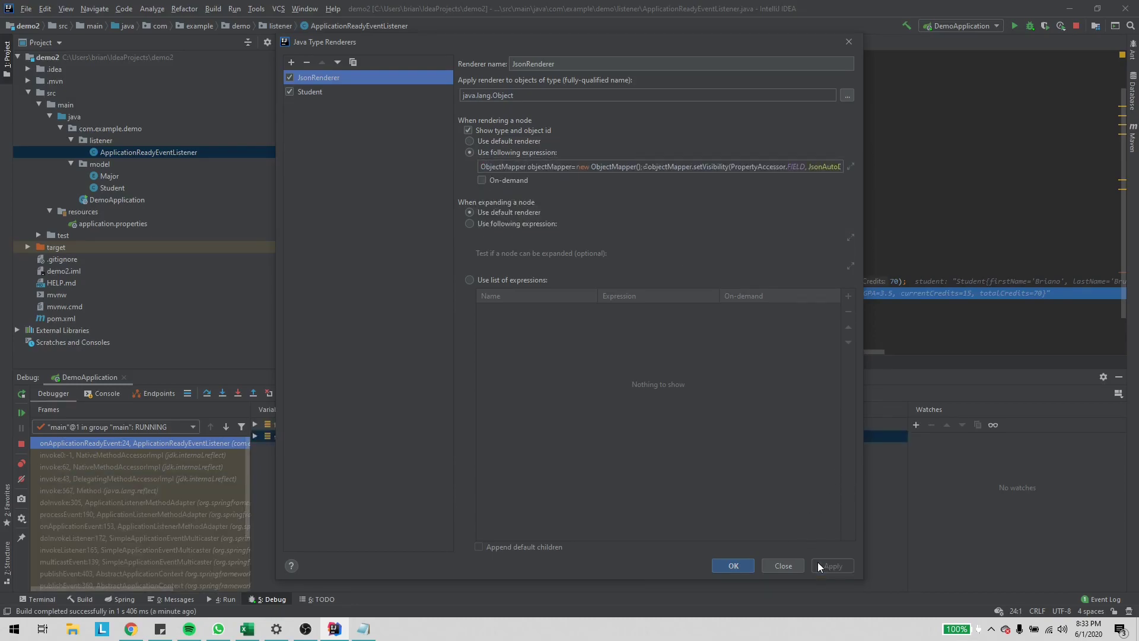
left_click(732, 565)
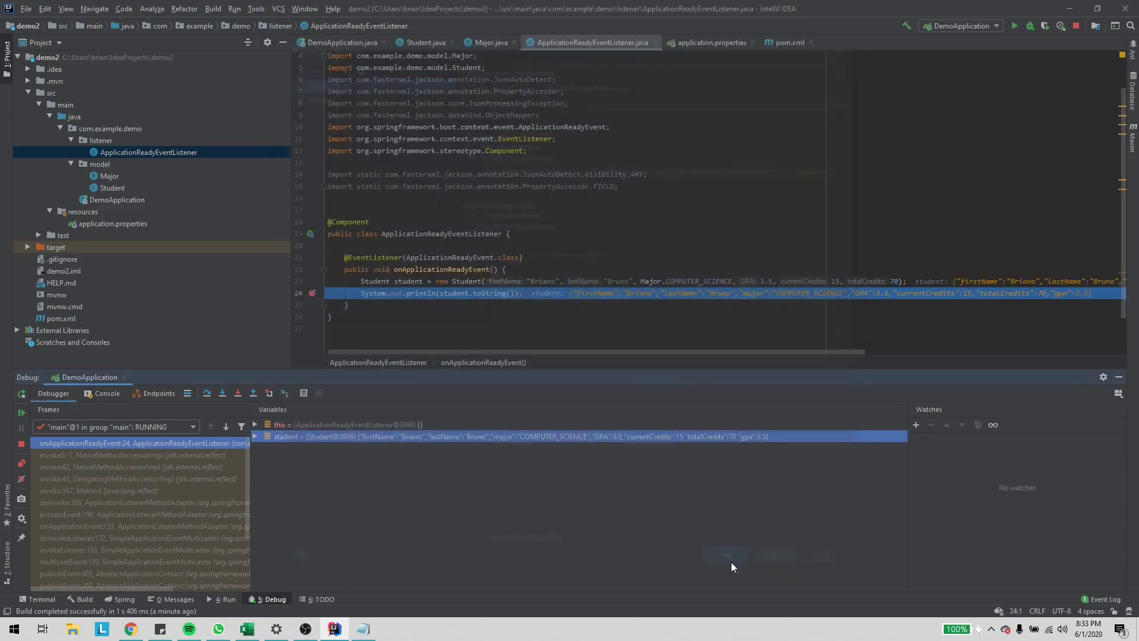
right_click(286, 435)
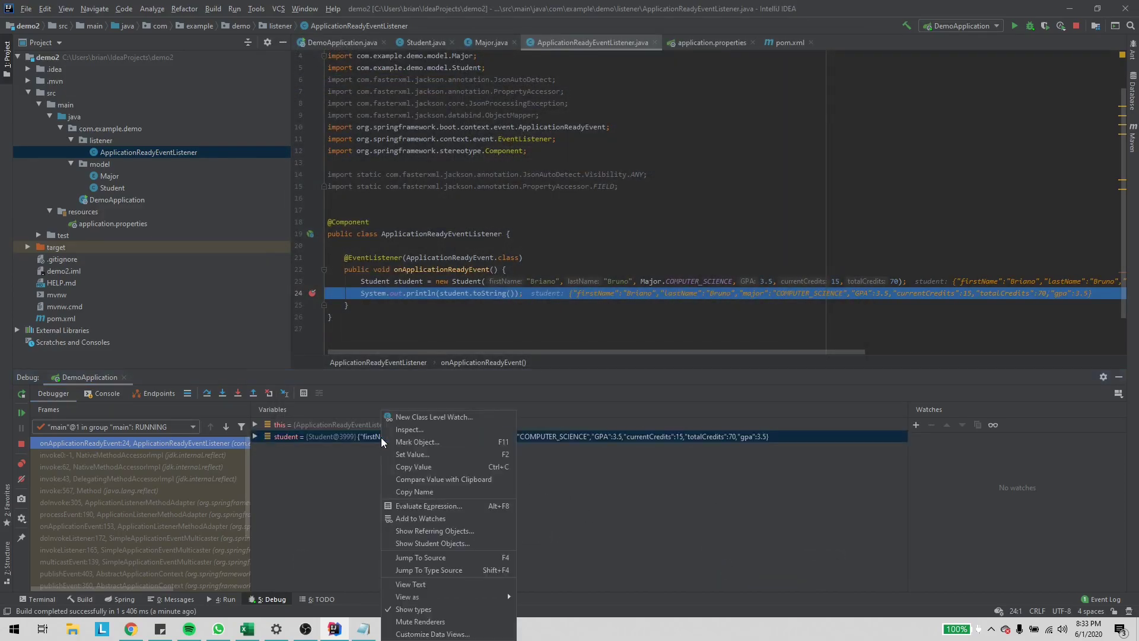
left_click(518, 427)
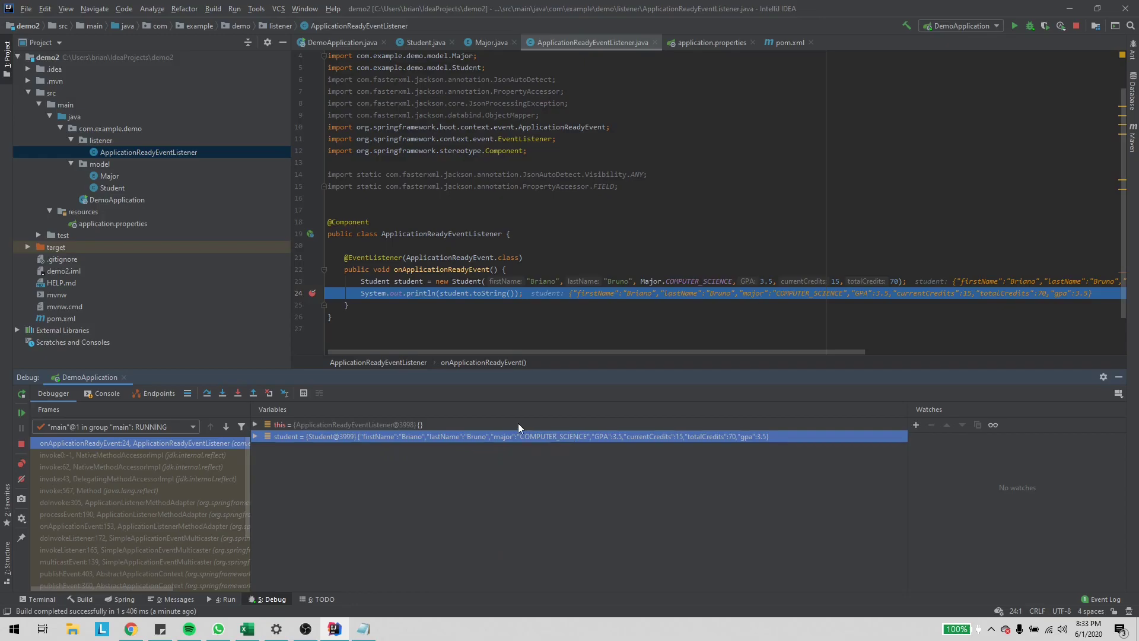
mouse_move(442, 437)
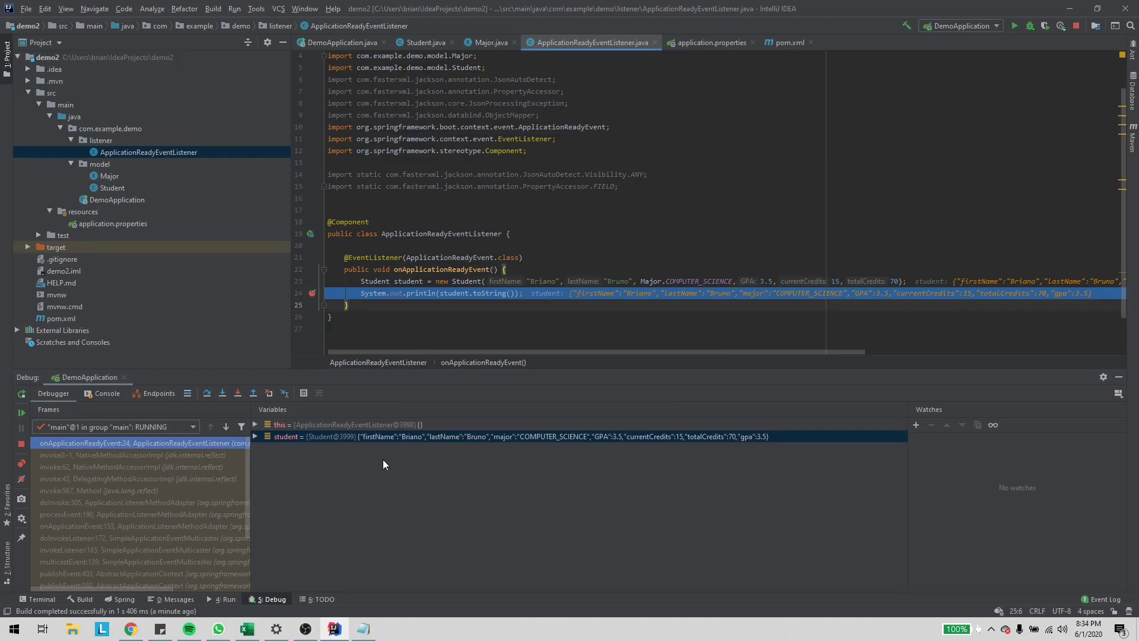
mouse_move(393, 448)
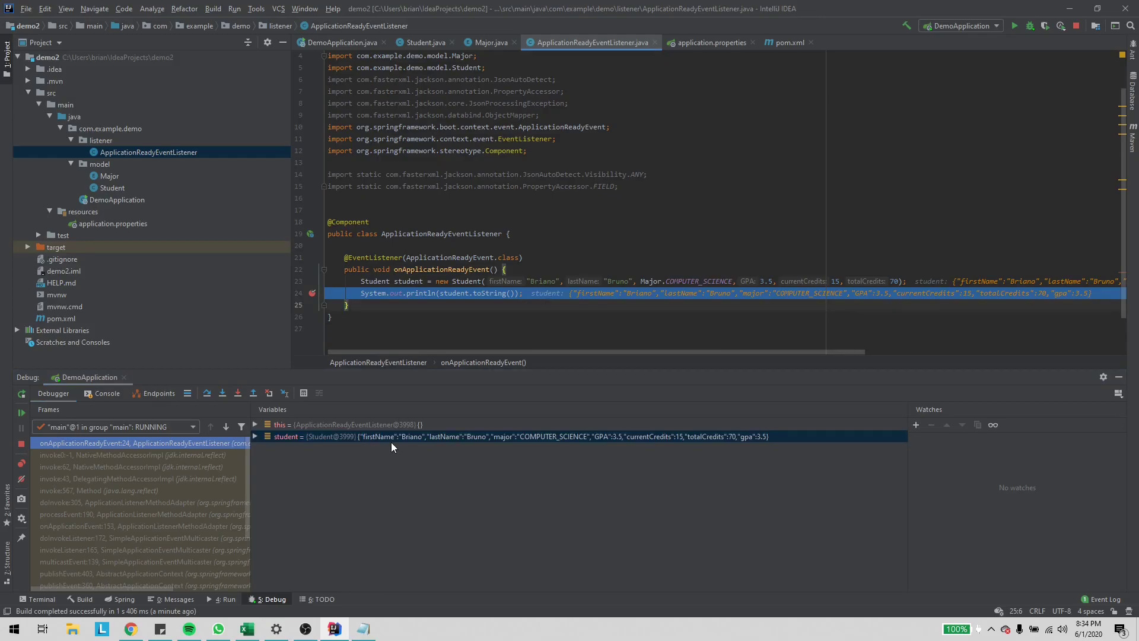